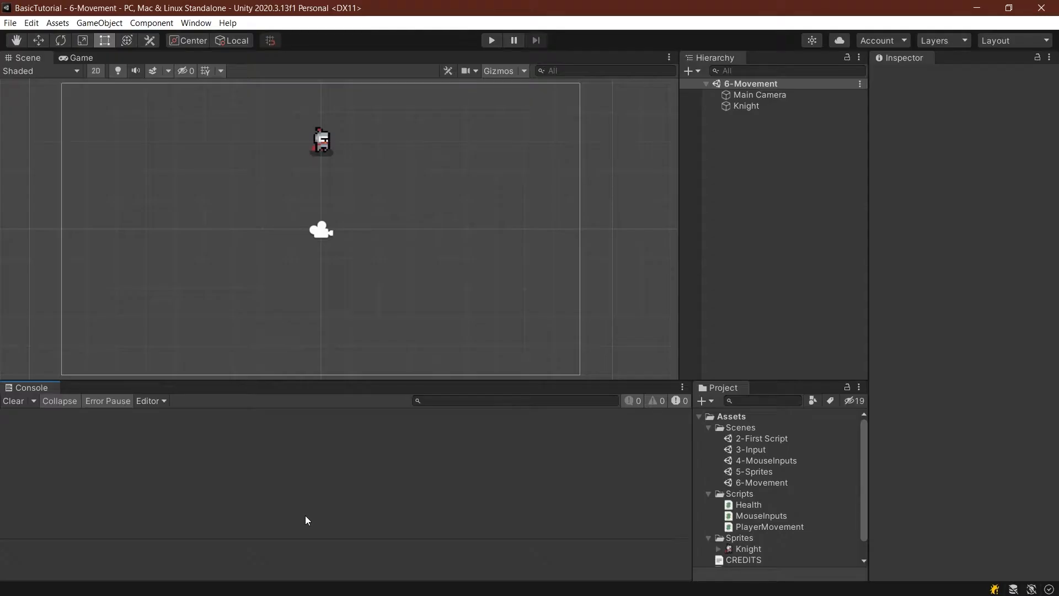
# Step: Create the 7-Health scene and open the Health script in Visual Studio
pyautogui.click(747, 505)
pyautogui.write('7-Health')
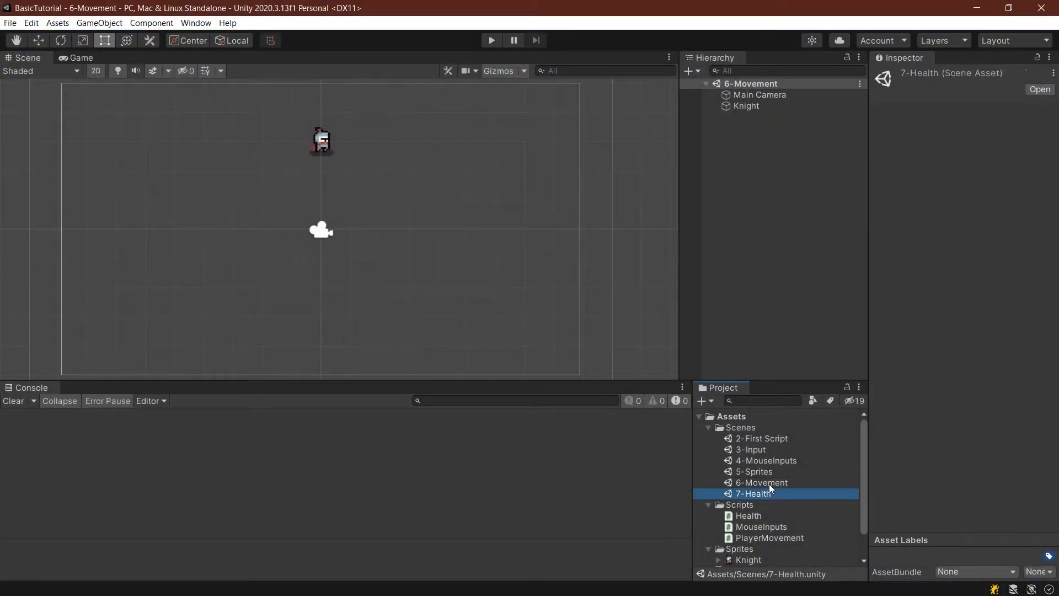
pyautogui.doubleClick(755, 493)
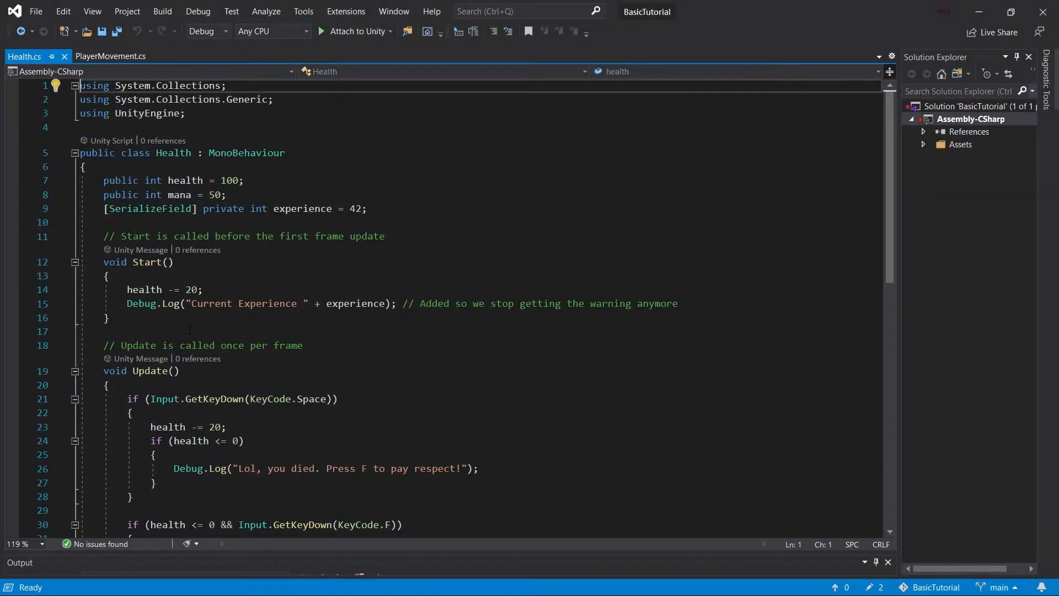
# Step: Strip Health.cs to a [SerializeField] private health = 100 field and an empty Update body
pyautogui.click(367, 208)
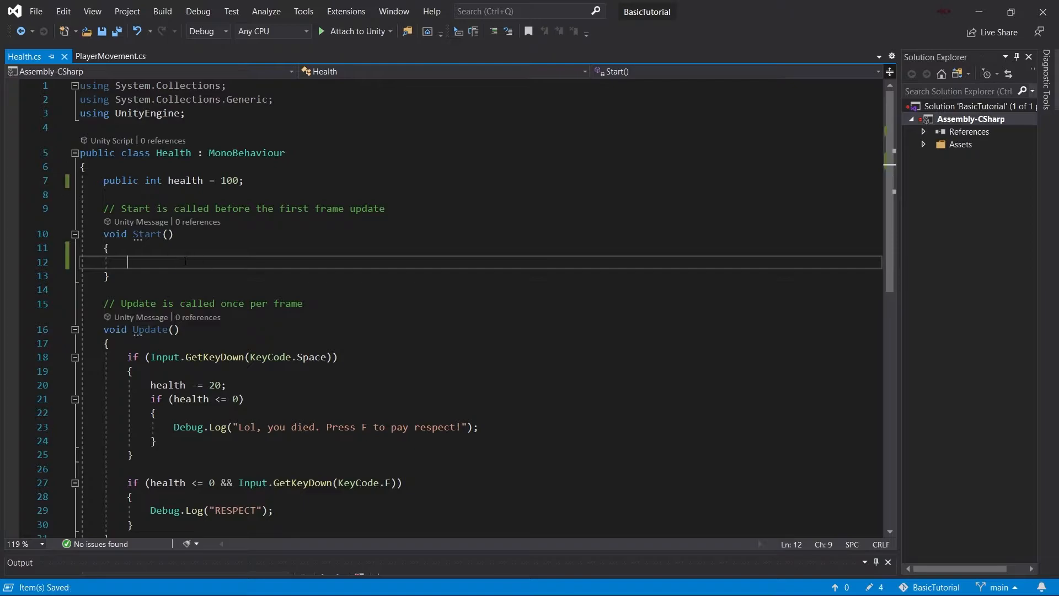
pyautogui.write('private')
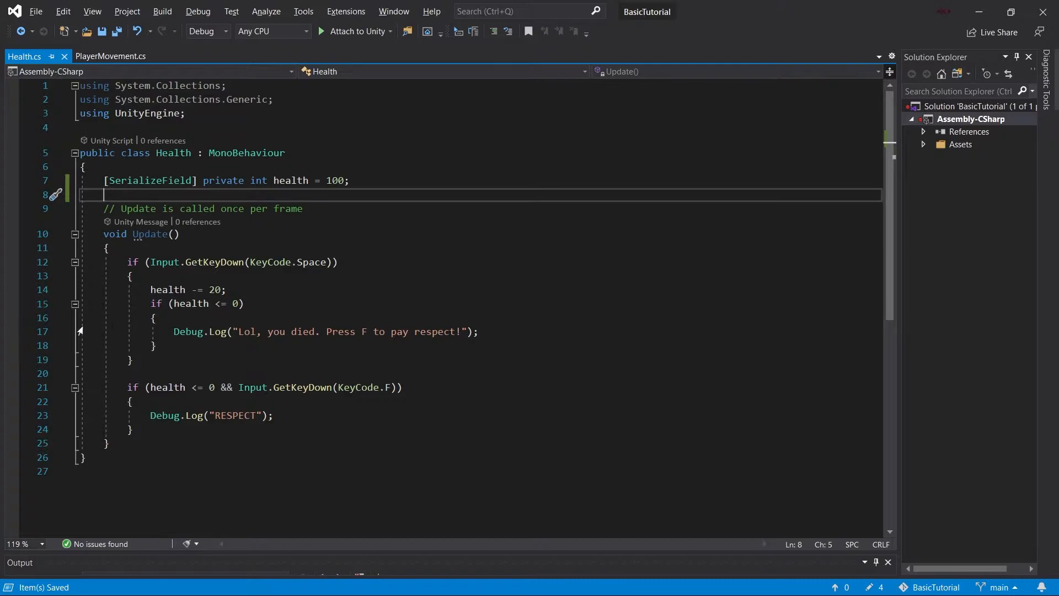
pyautogui.moveTo(176, 263); pyautogui.dragTo(133, 429)
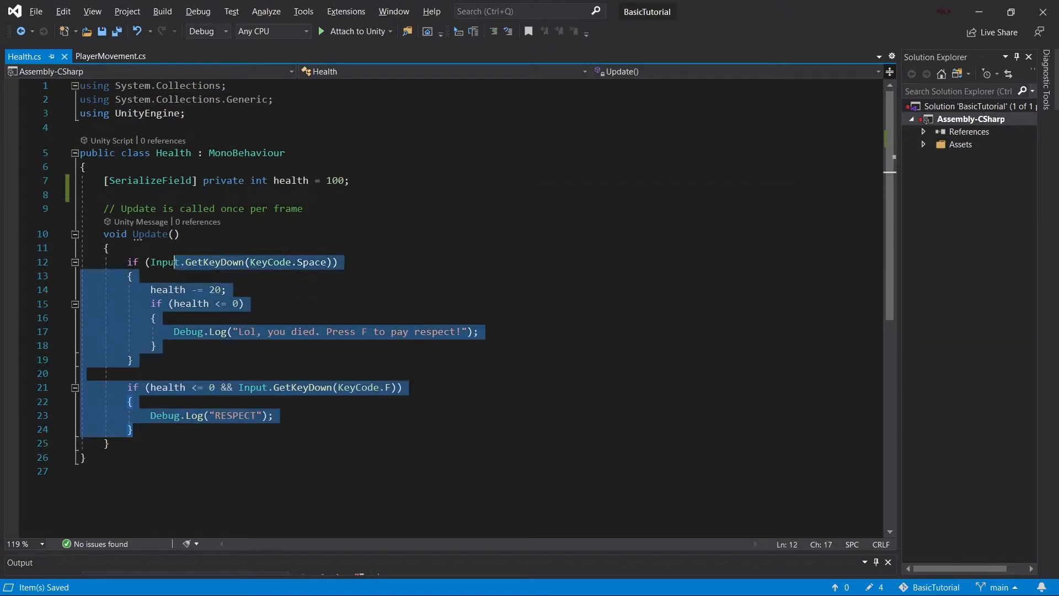
pyautogui.press('Delete')
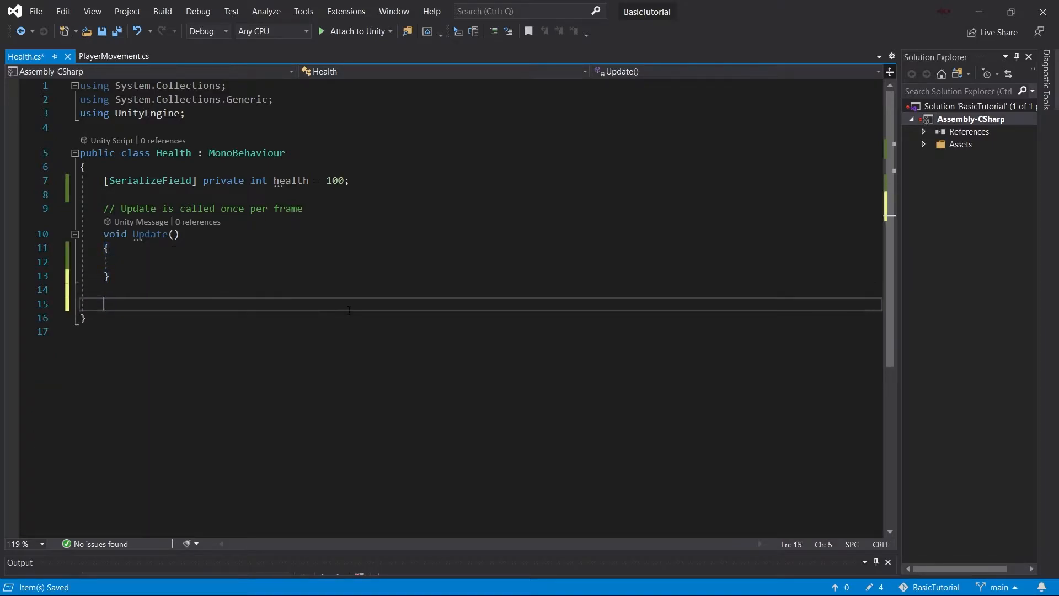
# Step: Write public void Damage(int amount) with health -= amount
pyautogui.write('public')
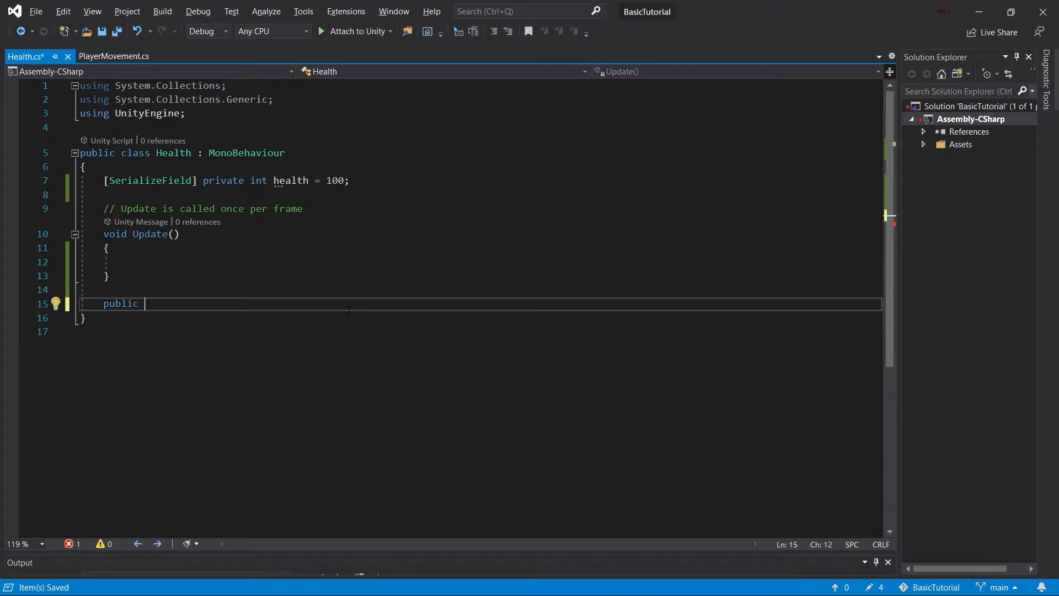
pyautogui.write('void')
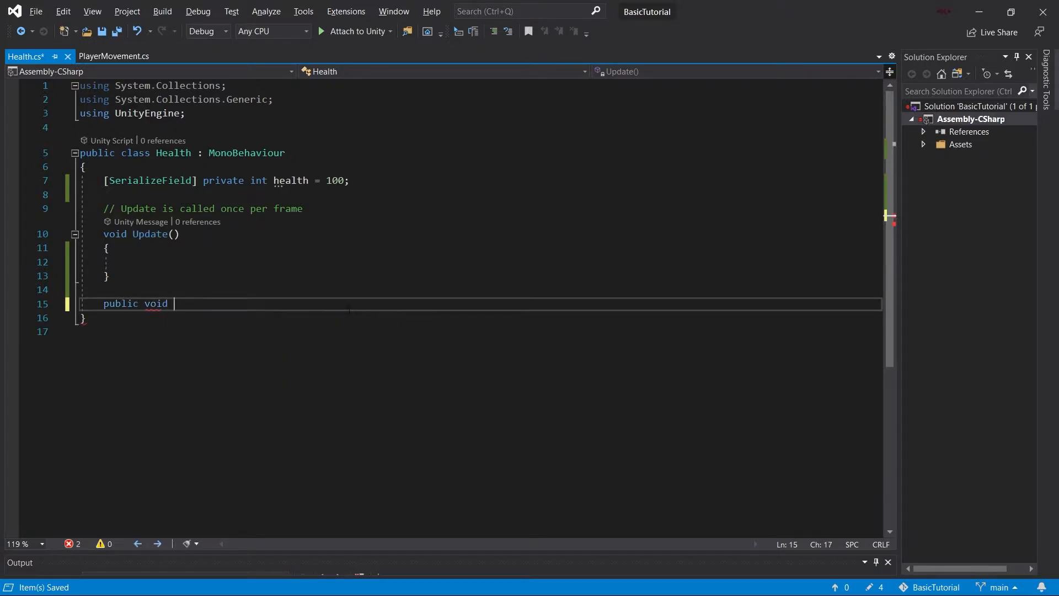
pyautogui.write('Damage(int d')
pyautogui.write('this.')
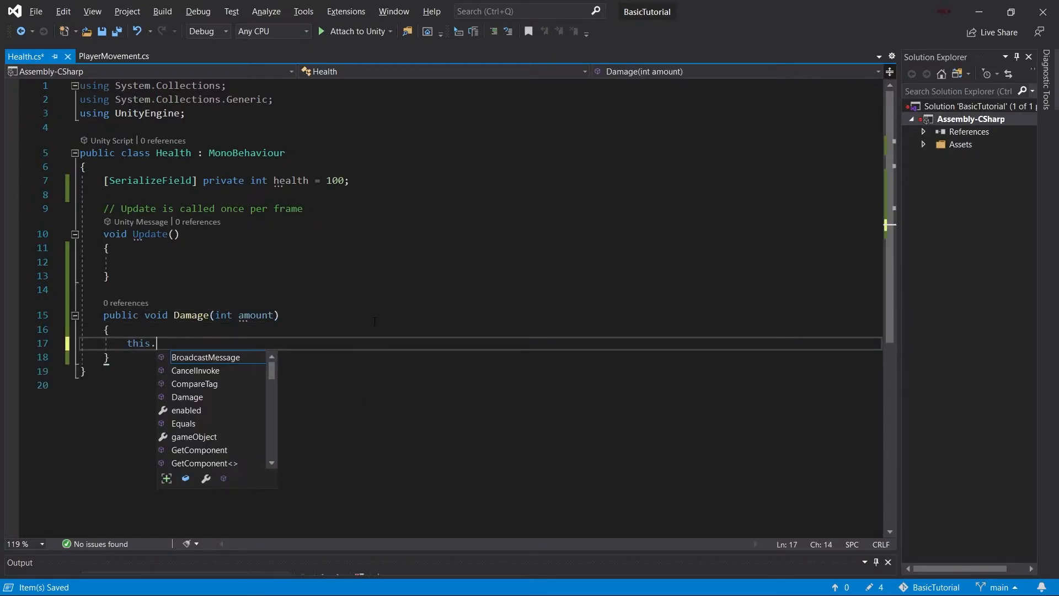
pyautogui.write('health -= amount;')
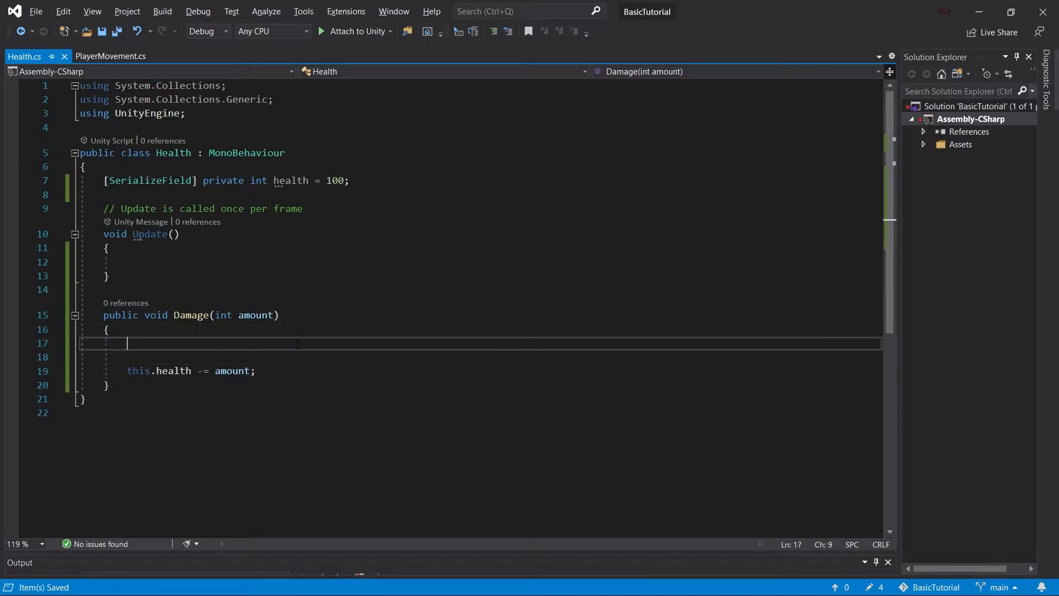
# Step: Guard Damage with if(amount < 0) throwing ArgumentOutOfRangeException "Cannot have negative Damage"
pyautogui.write('if(a')
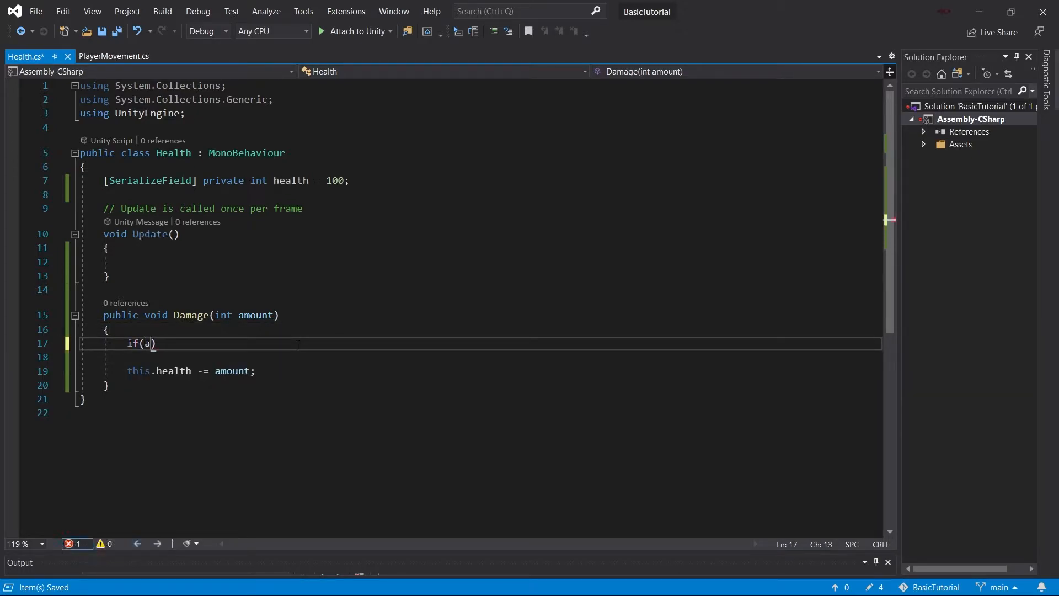
pyautogui.write('mount < 0')
pyautogui.click(480, 357)
pyautogui.write('{')
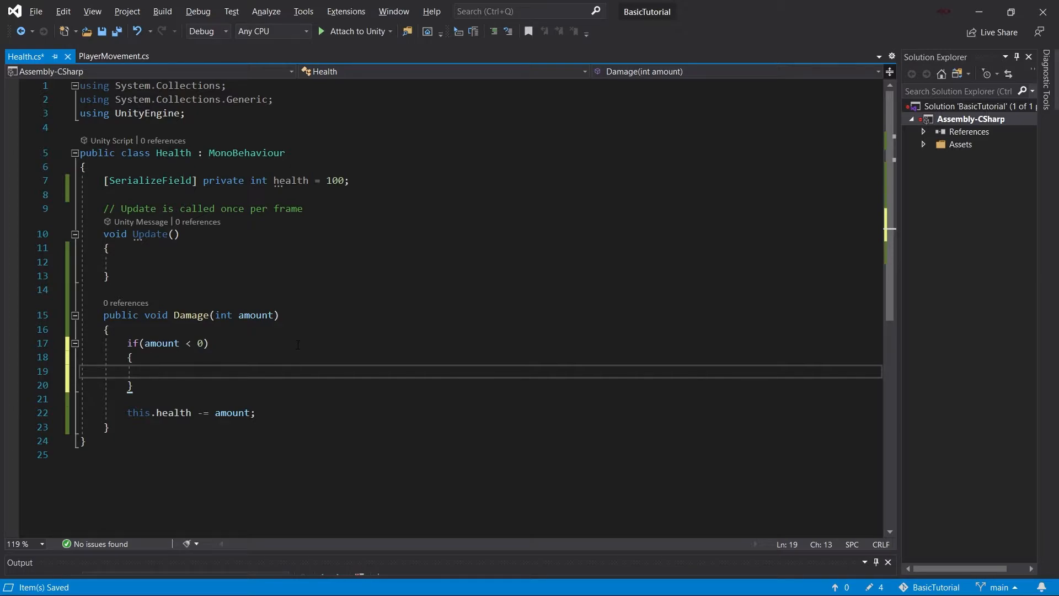
pyautogui.write('throw new System.ArgumentOutOfRangeException("Cann')
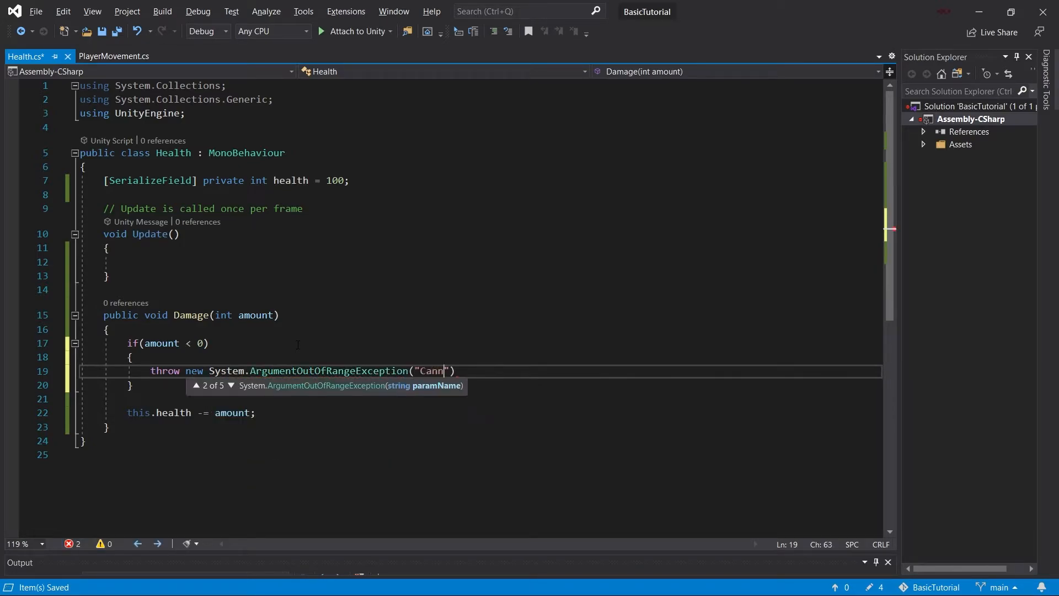
pyautogui.write('ot have negative Damage')
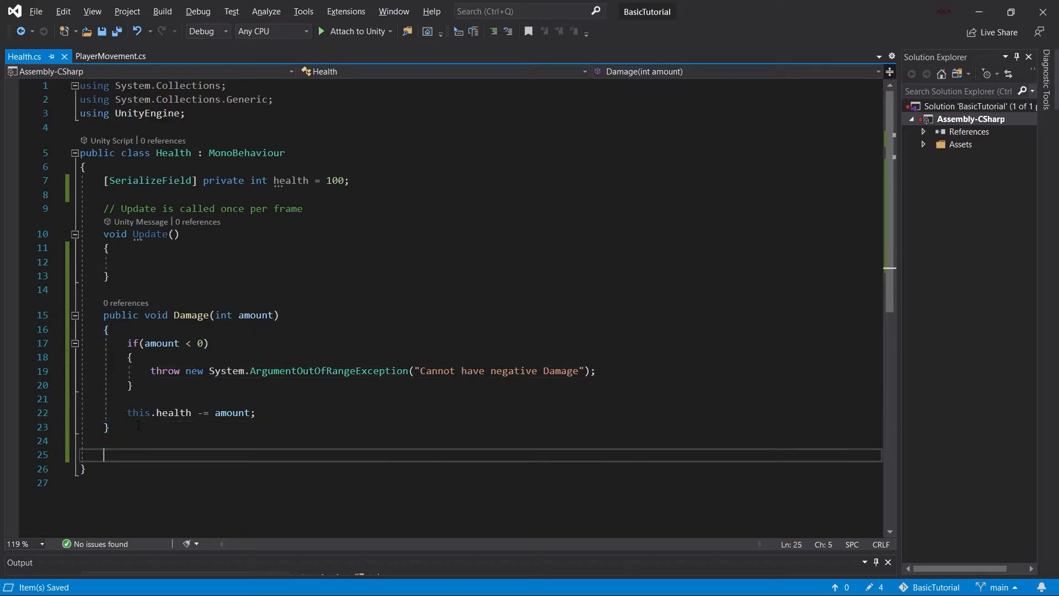
# Step: Write public void Heal(int amount) with this.health += amount and a "Cannot have negative healing" check
pyautogui.write('public void H')
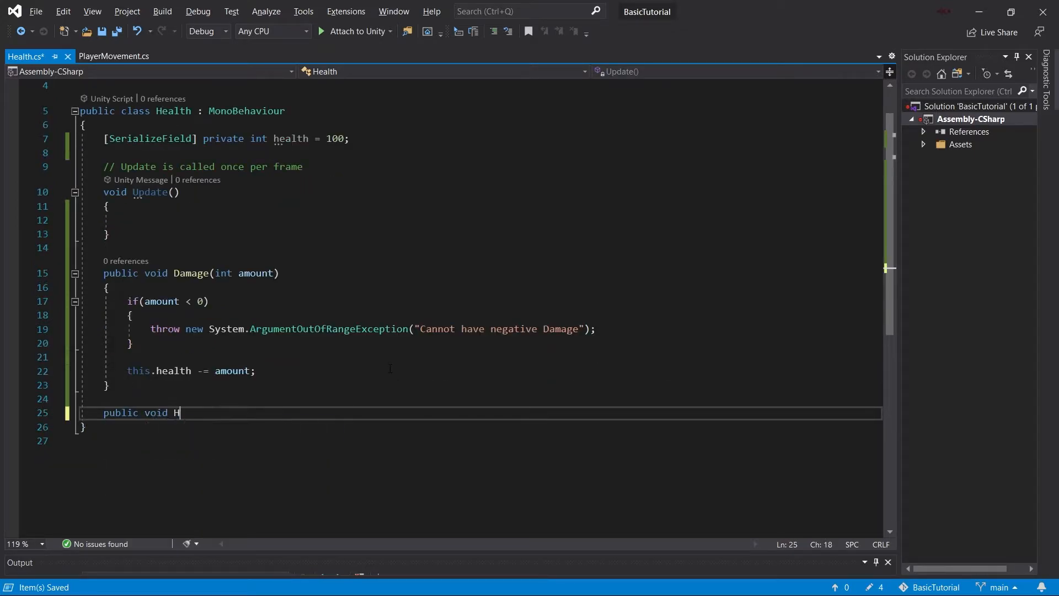
pyautogui.write('eal(int amount)')
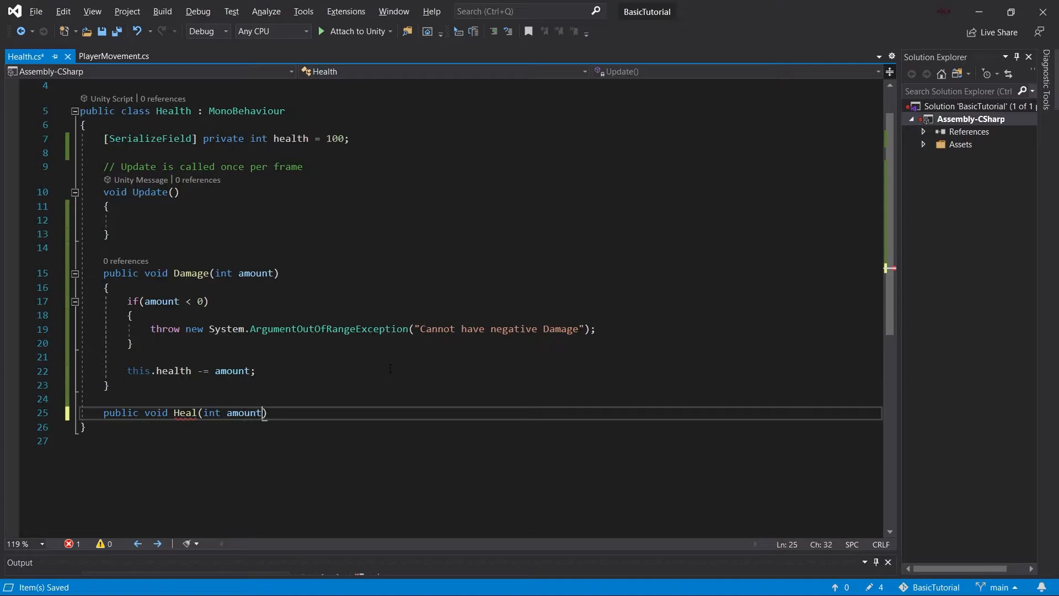
pyautogui.write('this.health')
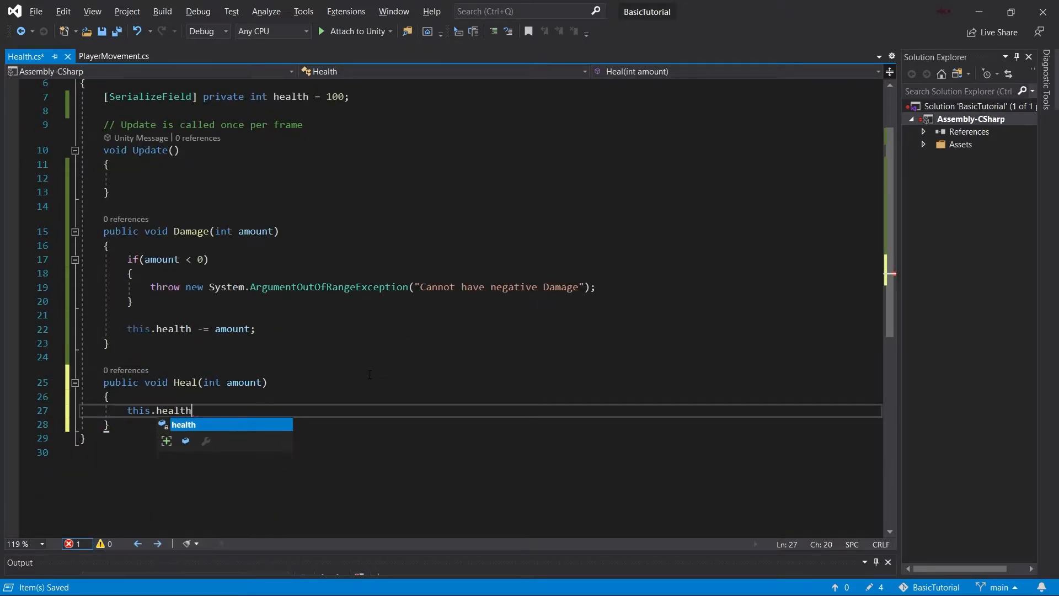
pyautogui.write('+= amount;')
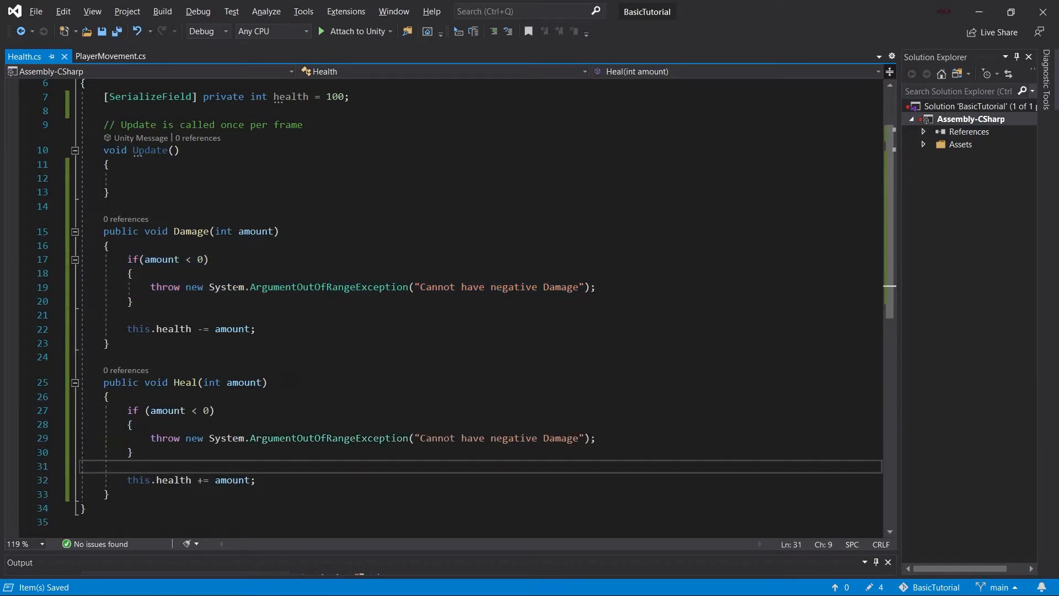
pyautogui.scroll(-3)
pyautogui.write('healin')
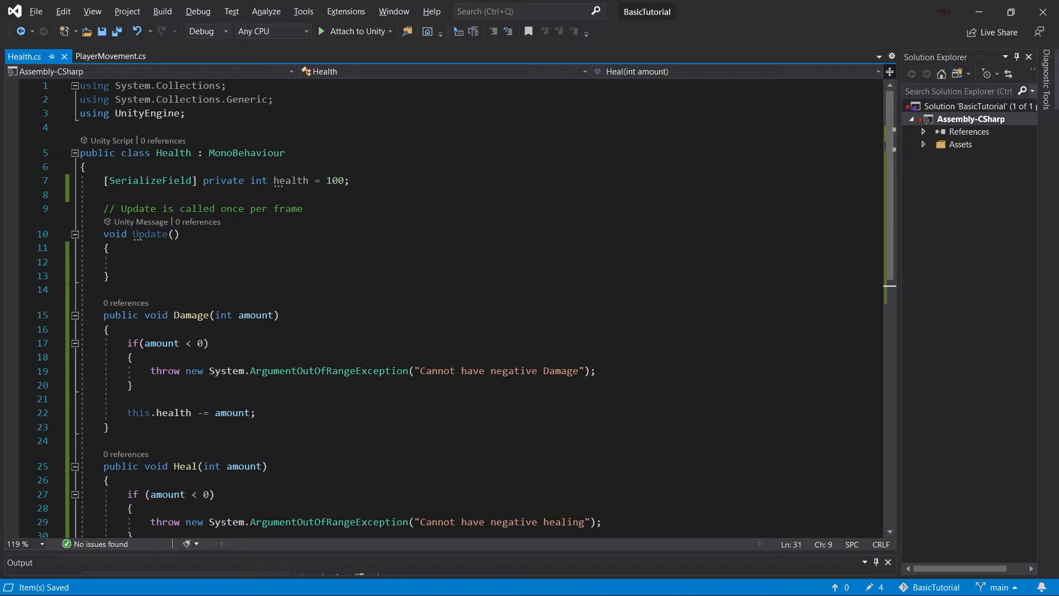
# Step: Declare private int MAX_HEALTH = 100 below the health field
pyautogui.write('p')
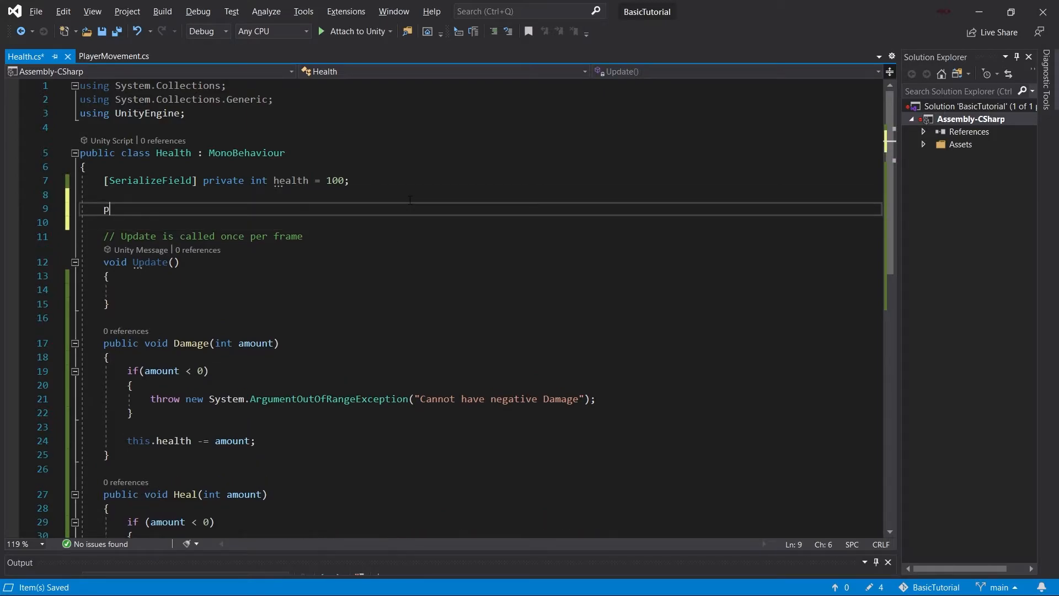
pyautogui.write('rivate int')
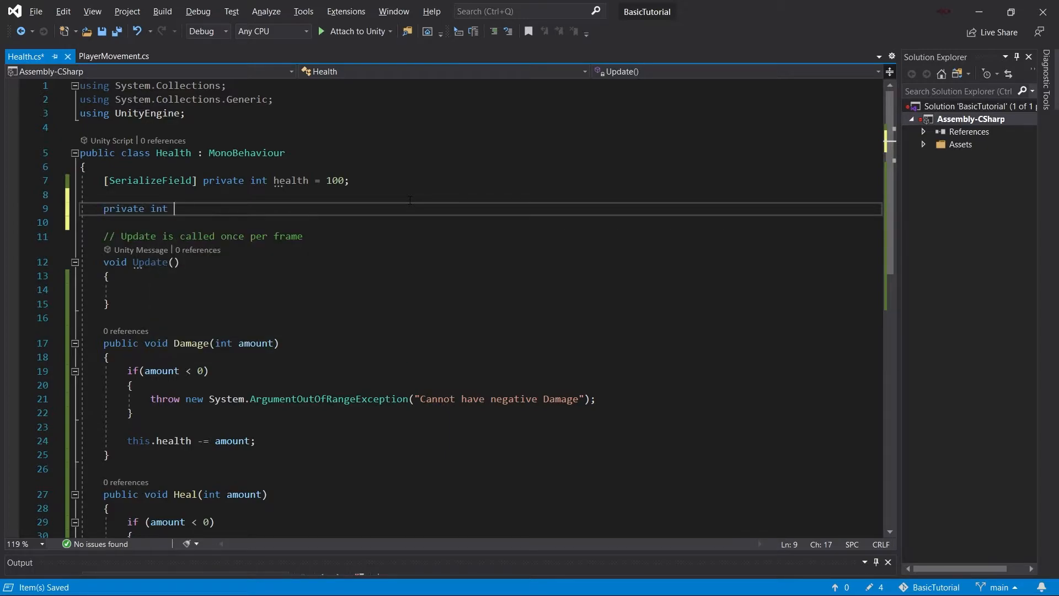
pyautogui.write('MAX_HEALTH = 100;')
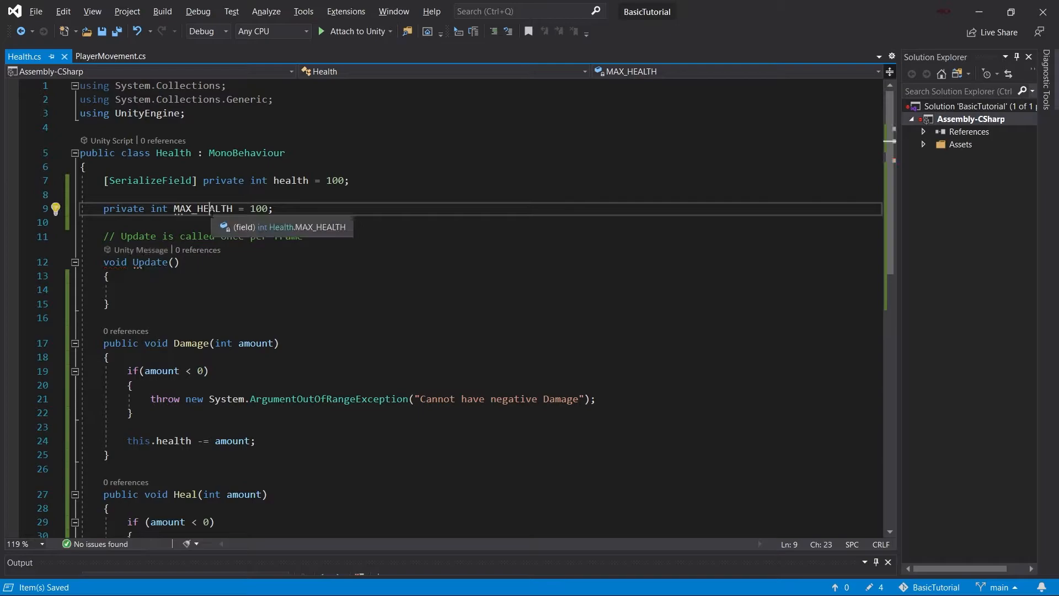
pyautogui.doubleClick(202, 208)
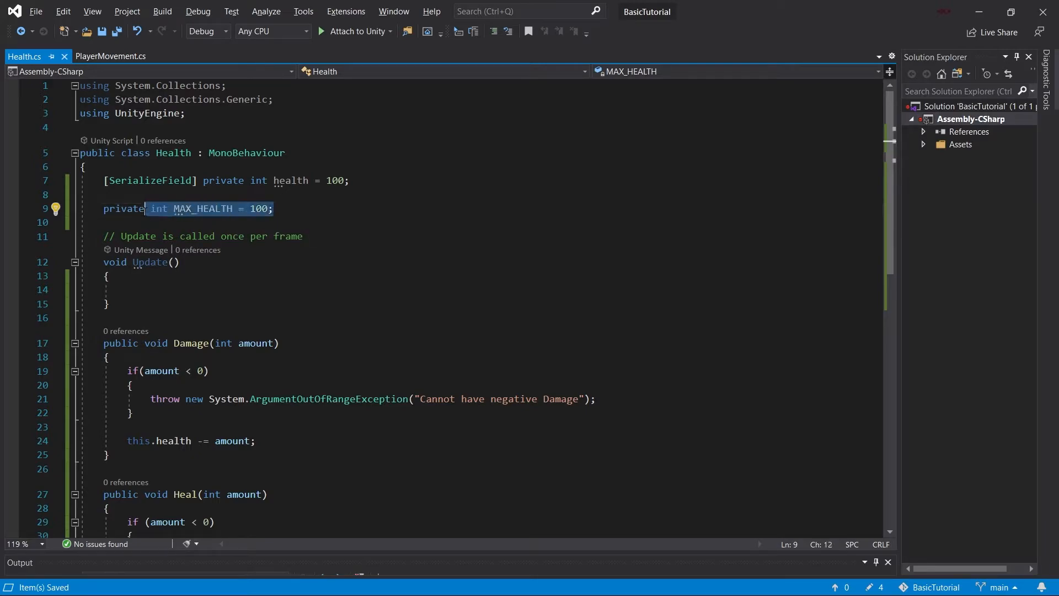
pyautogui.click(272, 208)
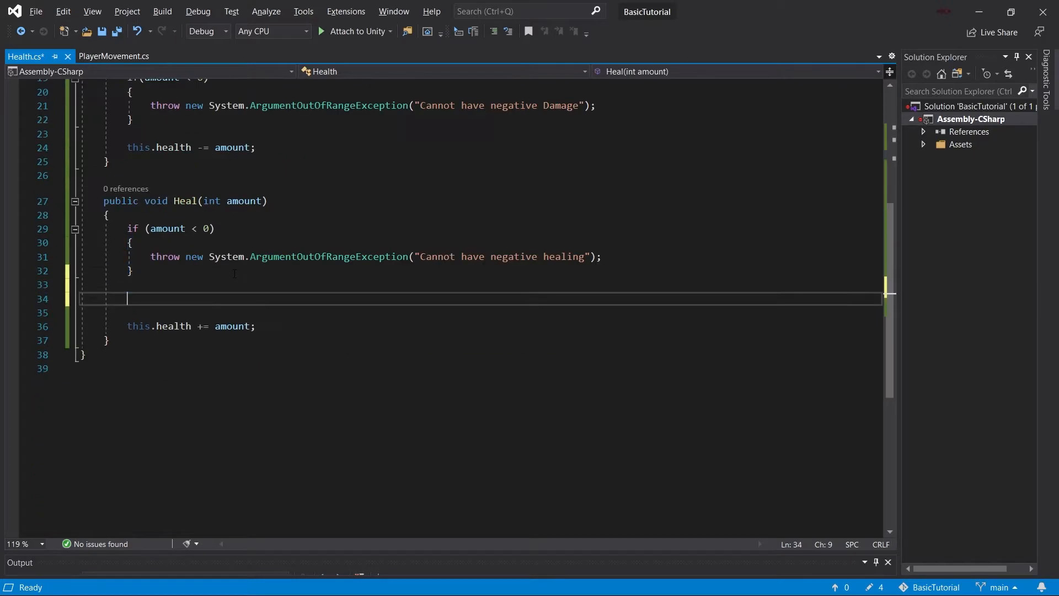
# Step: In Heal, set this.health = MAX_HEALTH when health + amount > MAX_HEALTH, else add the amount
pyautogui.write('if(health + am')
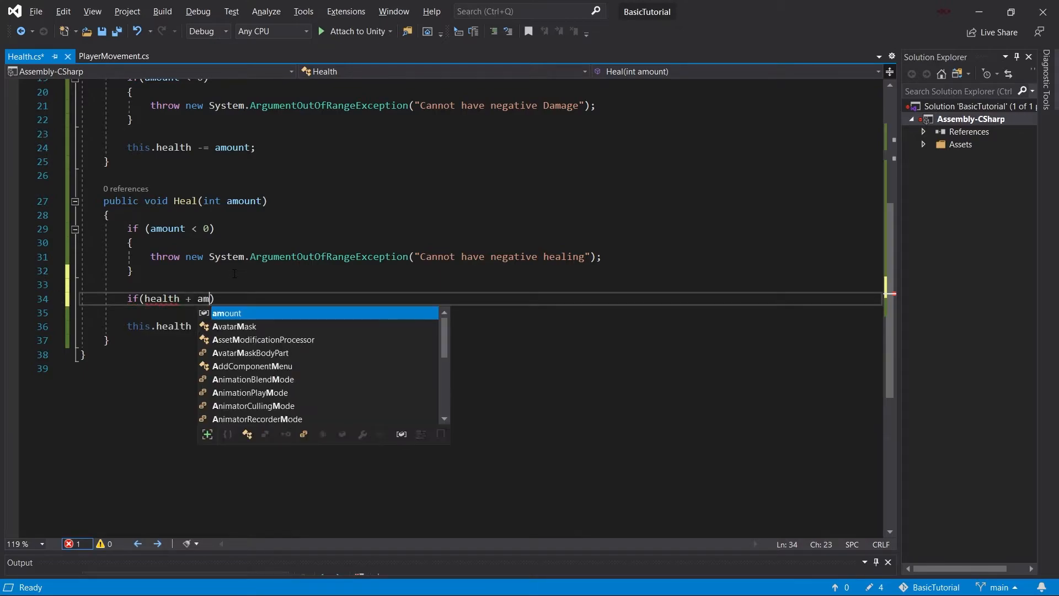
pyautogui.write('ount > MAX_HEALTH')
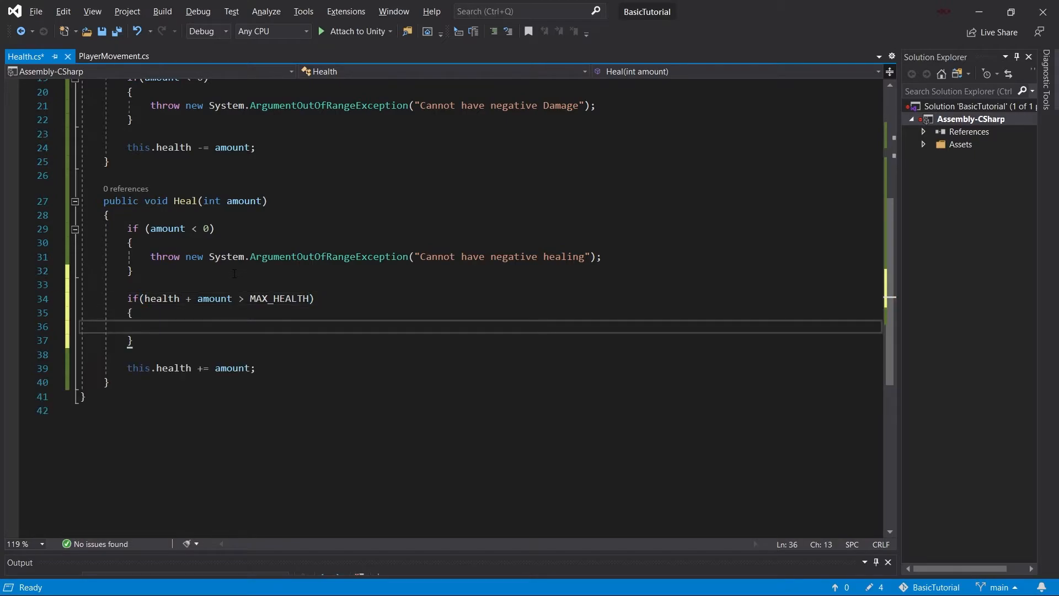
pyautogui.write('this.health')
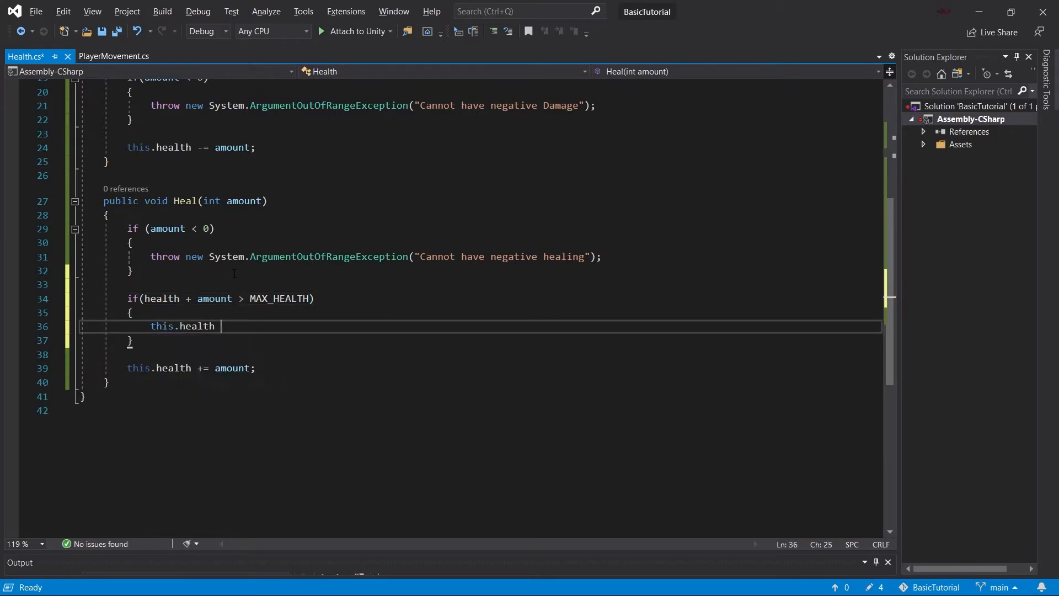
pyautogui.write('= MAX_HEALTH;')
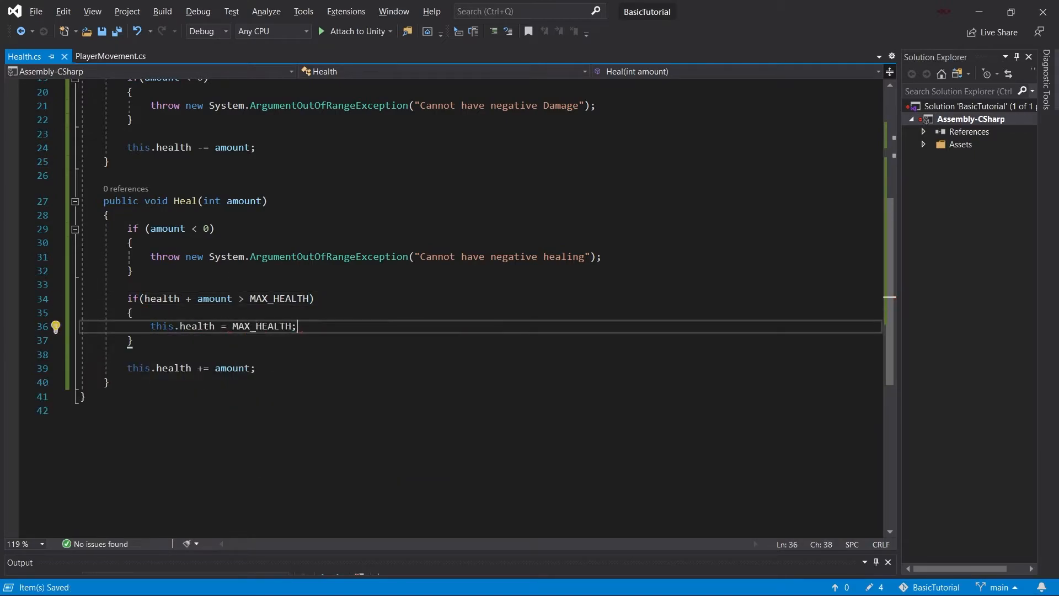
pyautogui.click(131, 312)
pyautogui.write('else')
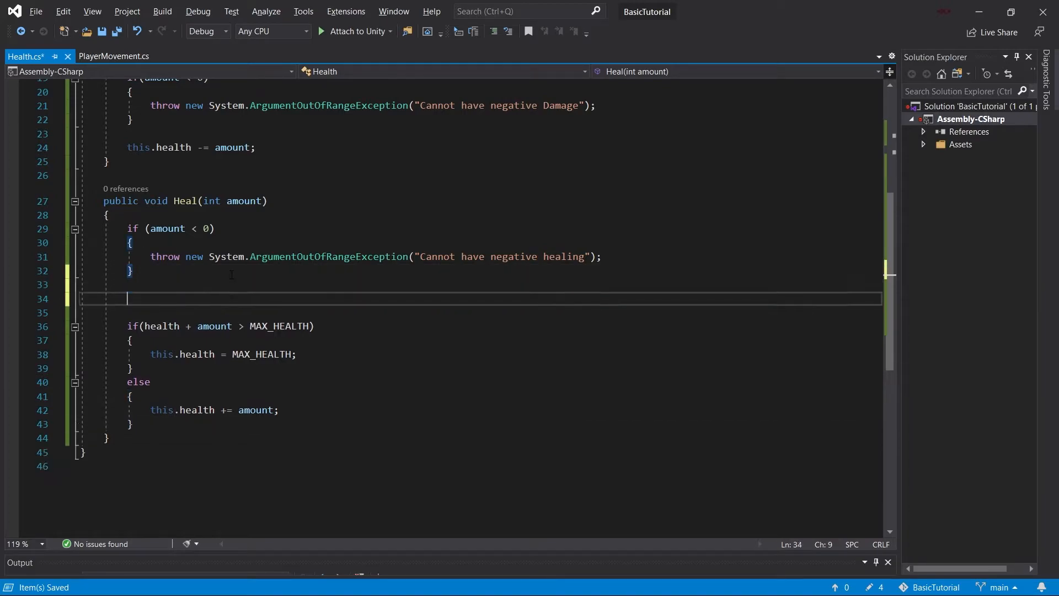
# Step: Extract the check into bool wouldBeOverMaxHealth = health + amount > MAX_HEALTH and test it in the if
pyautogui.write('bool')
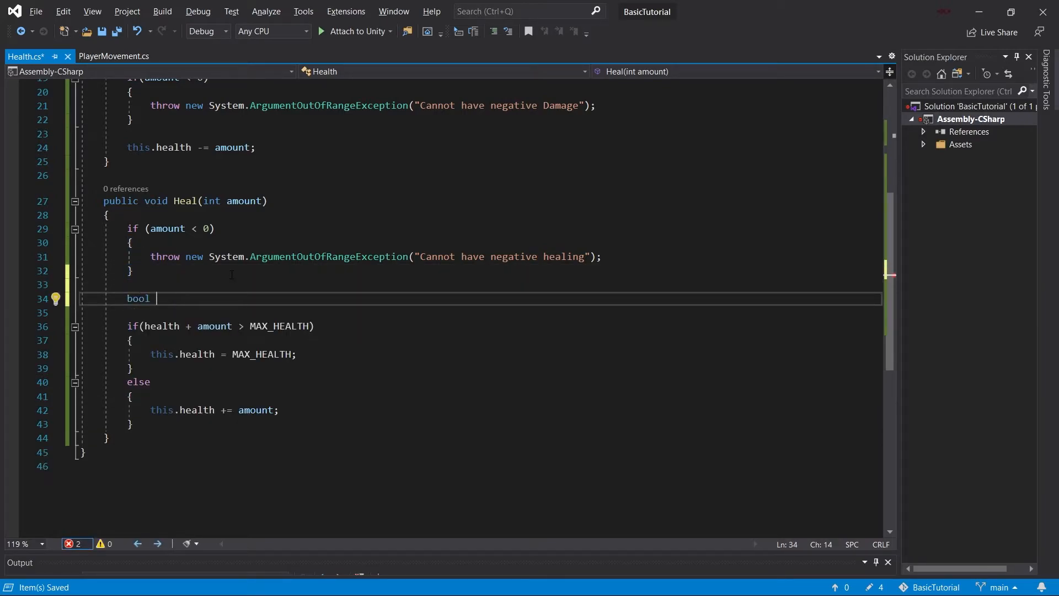
pyautogui.write('wouldBe')
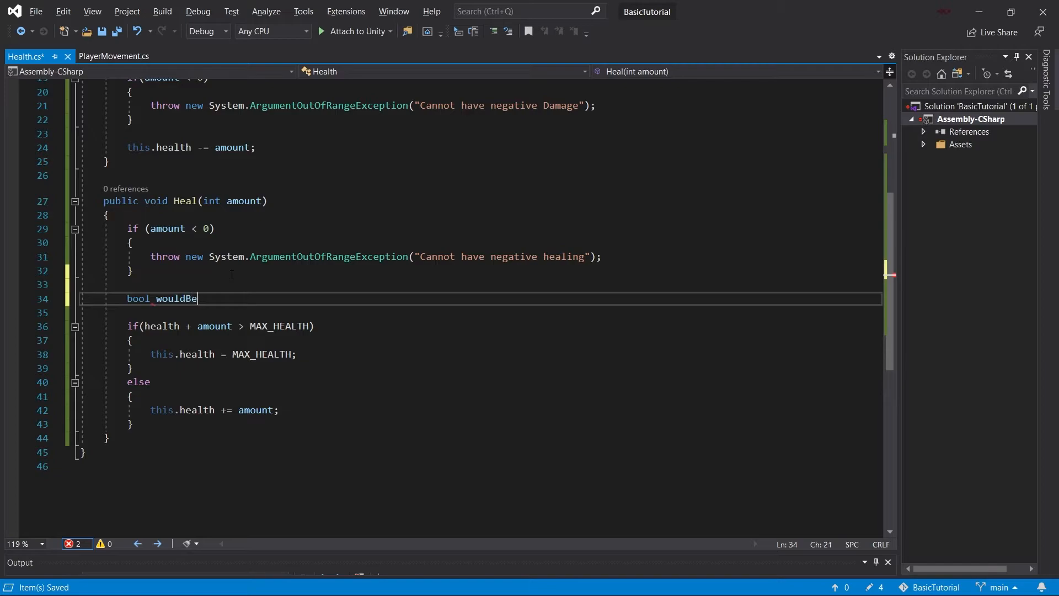
pyautogui.write('OverMaxHealth = health + amount > MAX_HEALTH;')
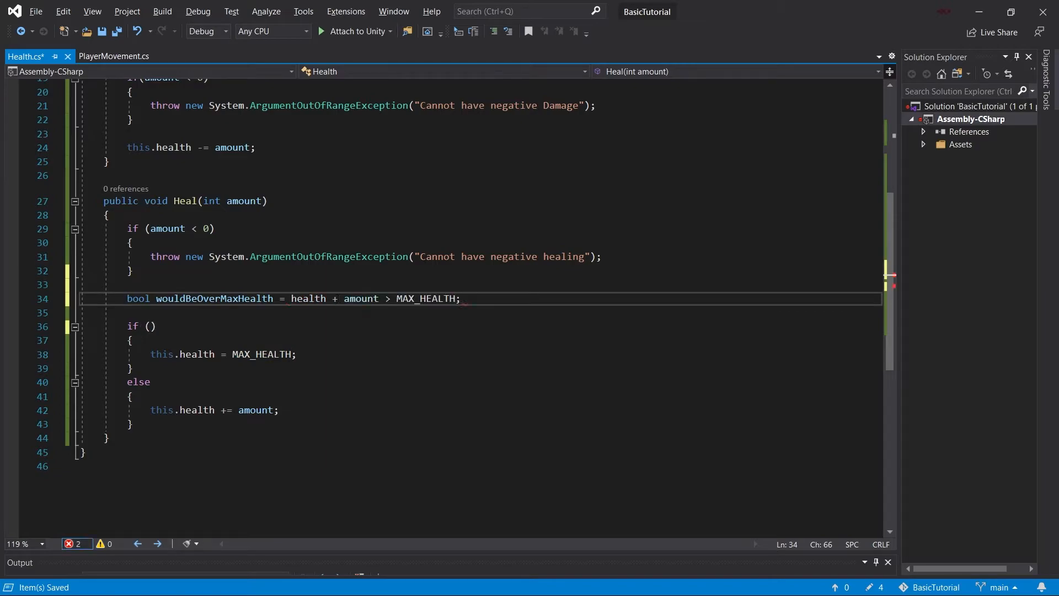
pyautogui.click(152, 326)
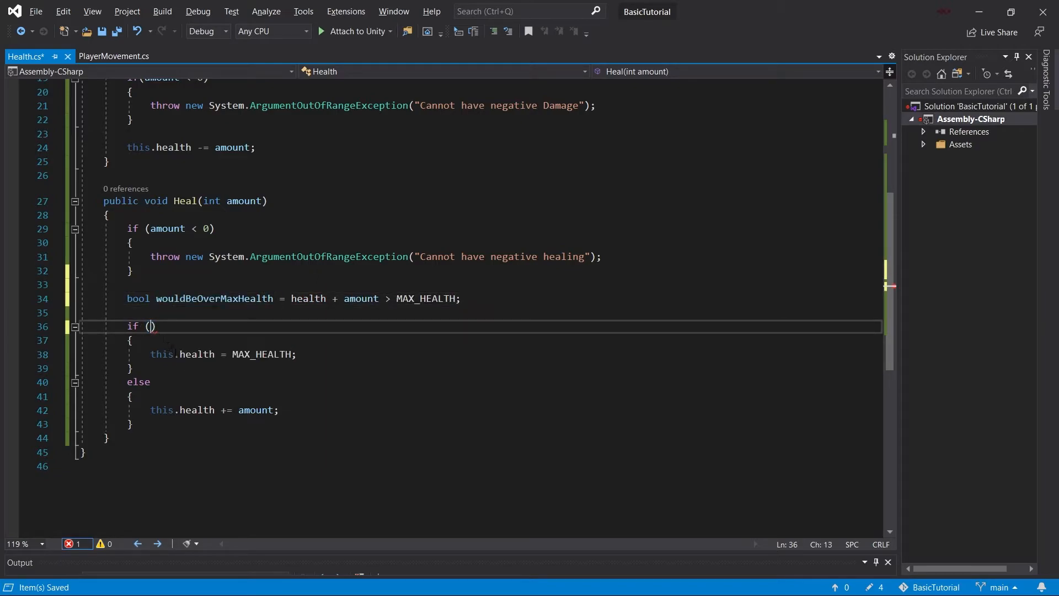
pyautogui.write('wouldBeOverMaxHealth')
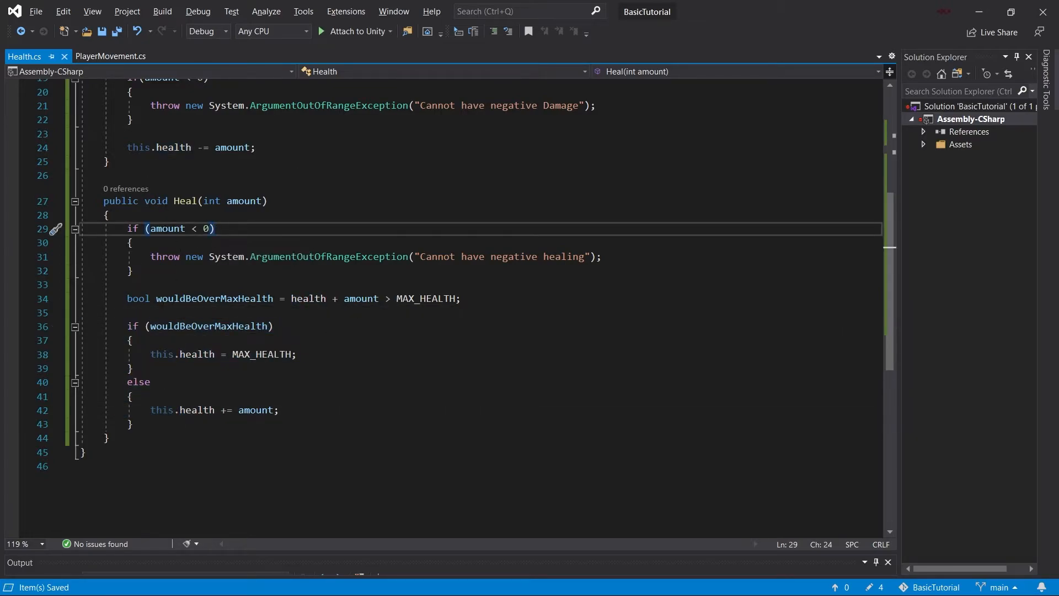
pyautogui.click(215, 229)
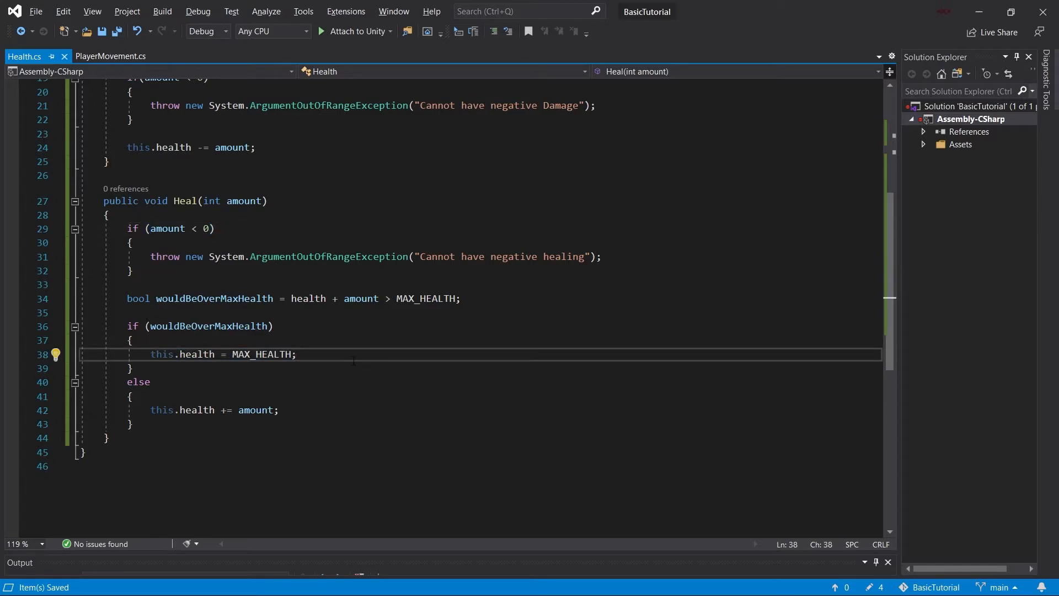
pyautogui.click(135, 396)
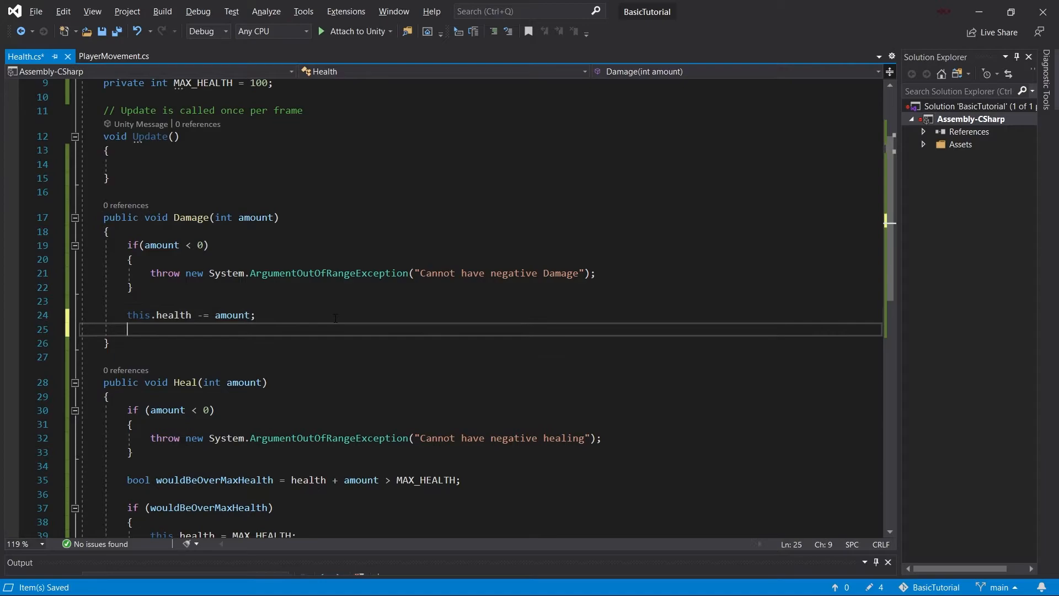
# Step: Add if(health <= 0) in Damage and a private Die() that logs "I am Dead!" and calls Destroy(gameObject)
pyautogui.write('if(')
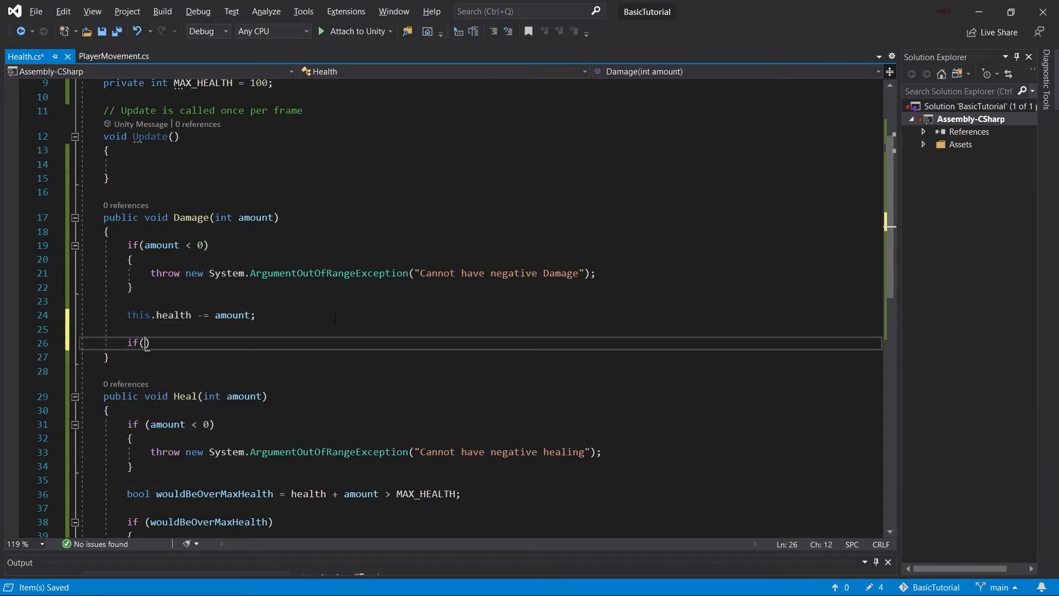
pyautogui.write('health <= 0')
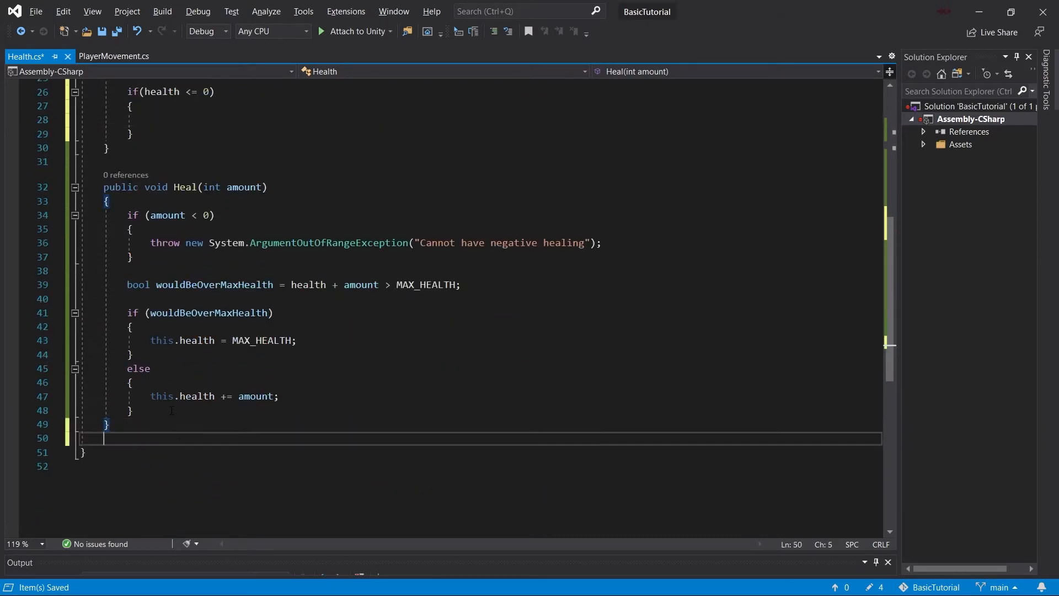
pyautogui.write('private void Die(')
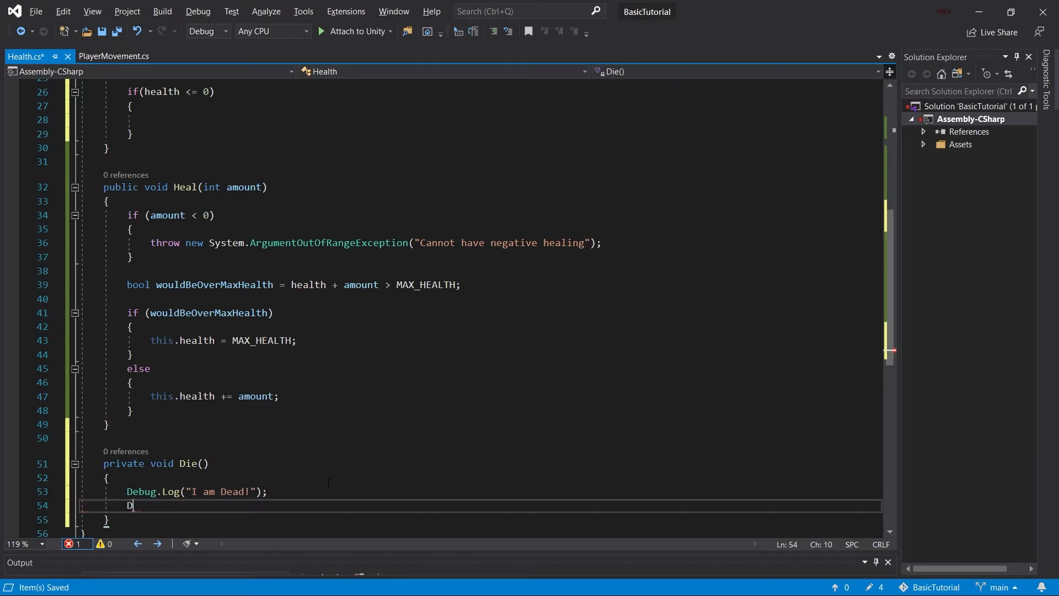
pyautogui.write('estroy()')
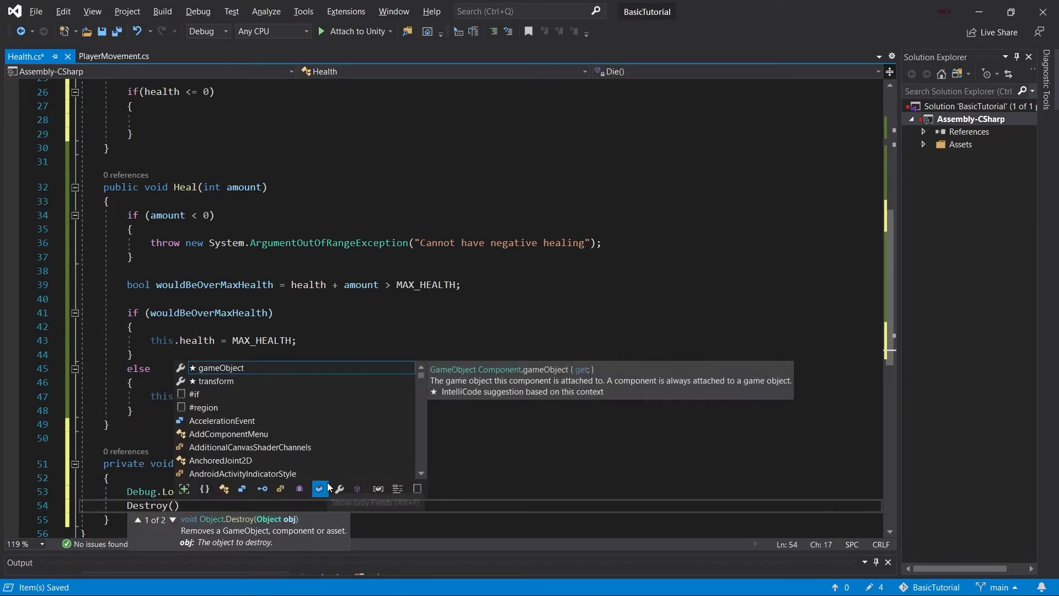
pyautogui.write('gameObject')
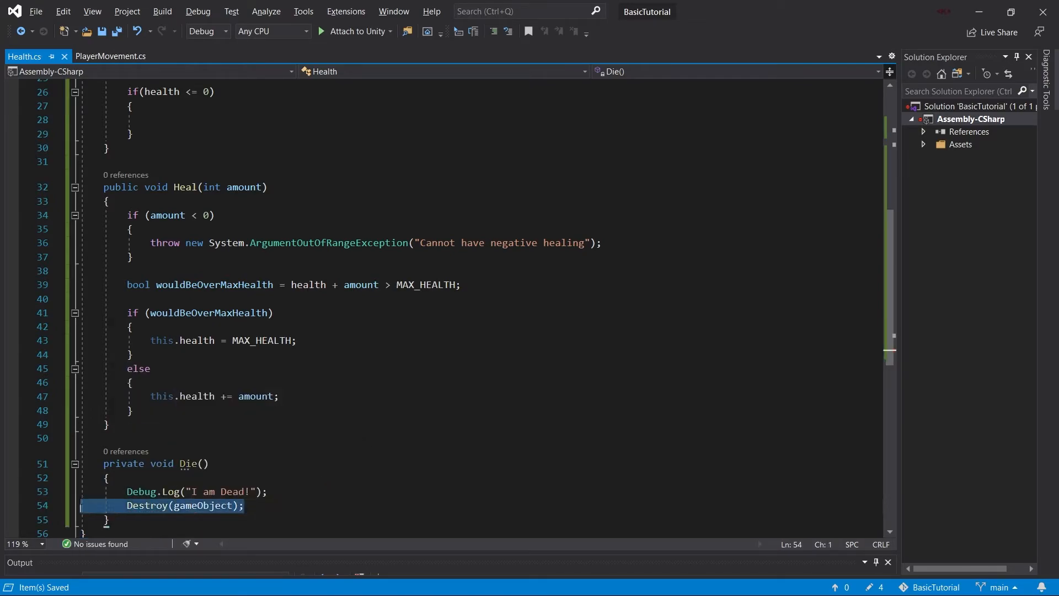
# Step: Call Die() inside Damage's zero-health if block
pyautogui.click(245, 464)
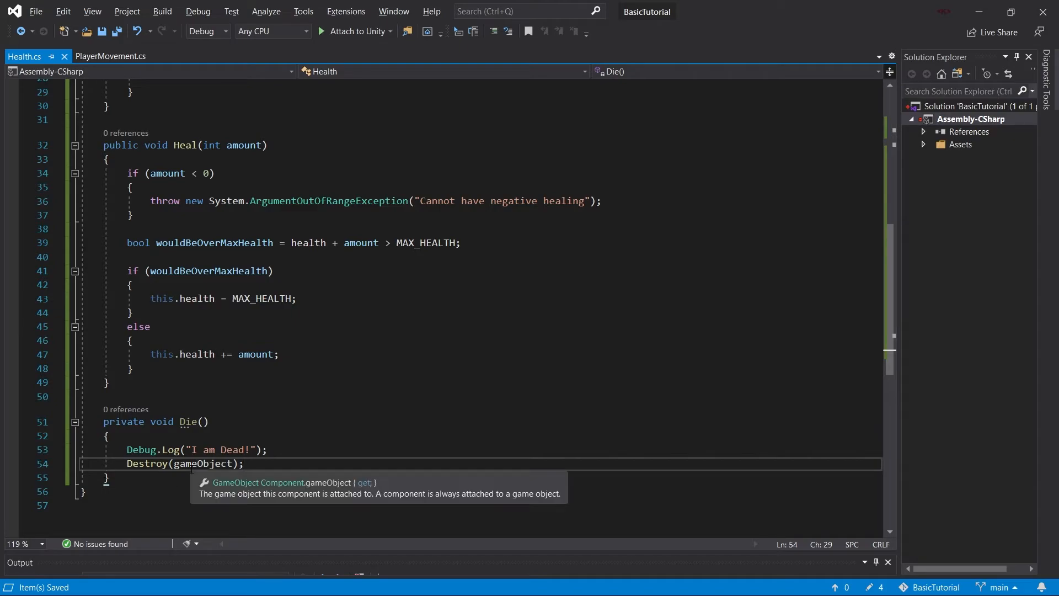
pyautogui.moveTo(345, 482)
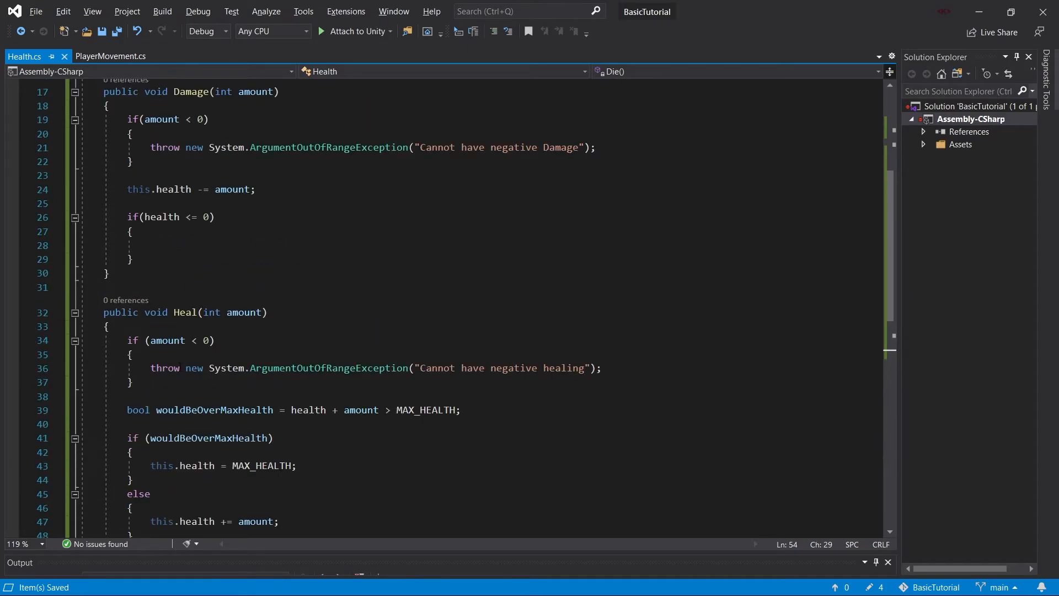
pyautogui.write('Die();')
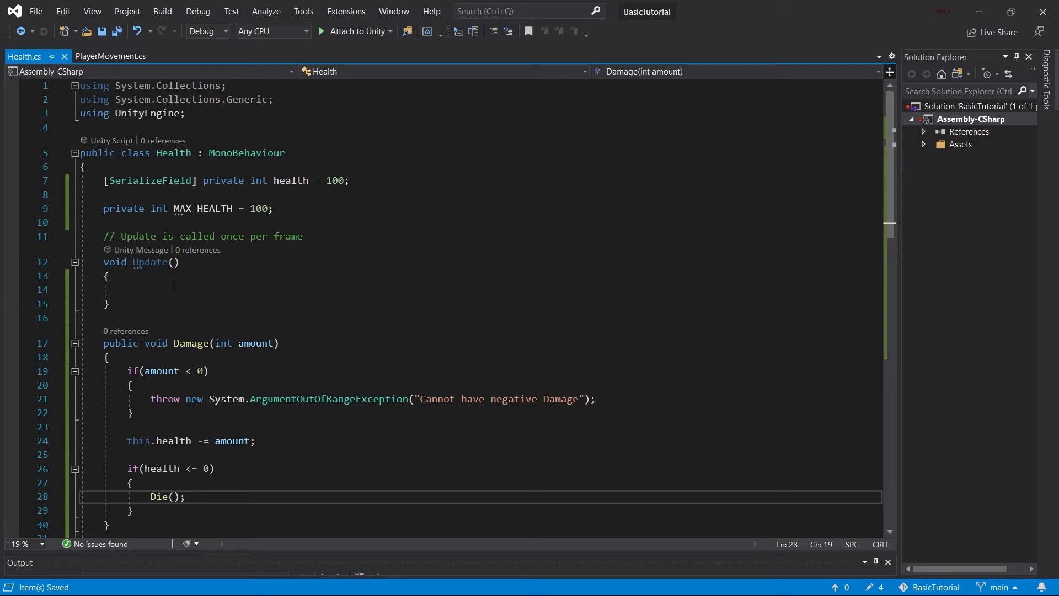
# Step: In Update, call Damage(10) on Input.GetKeyDown(KeyCode.D) and Heal on KeyCode.H
pyautogui.write('if')
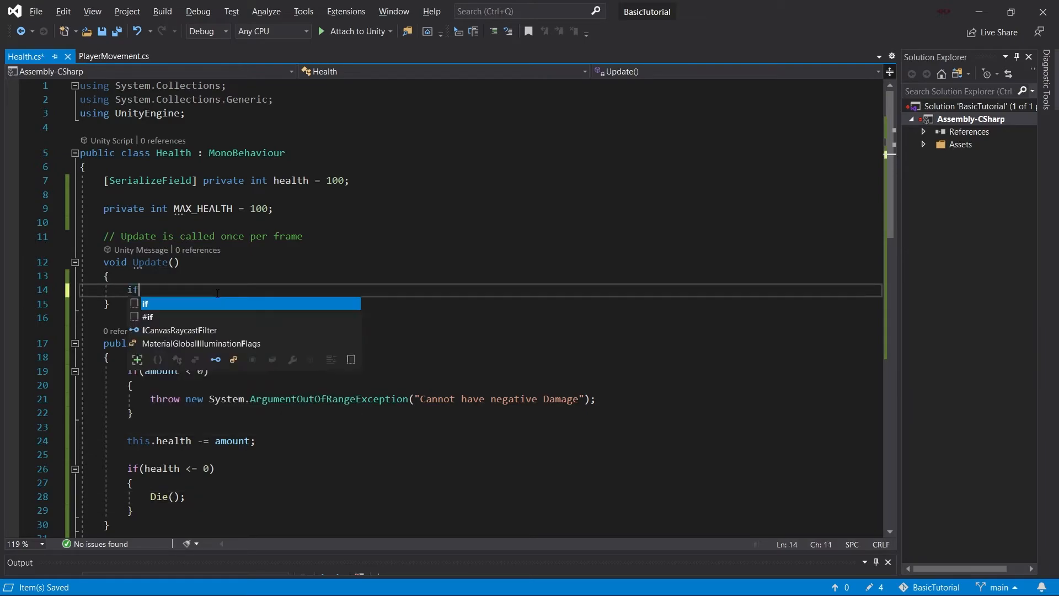
pyautogui.write('(Input.)')
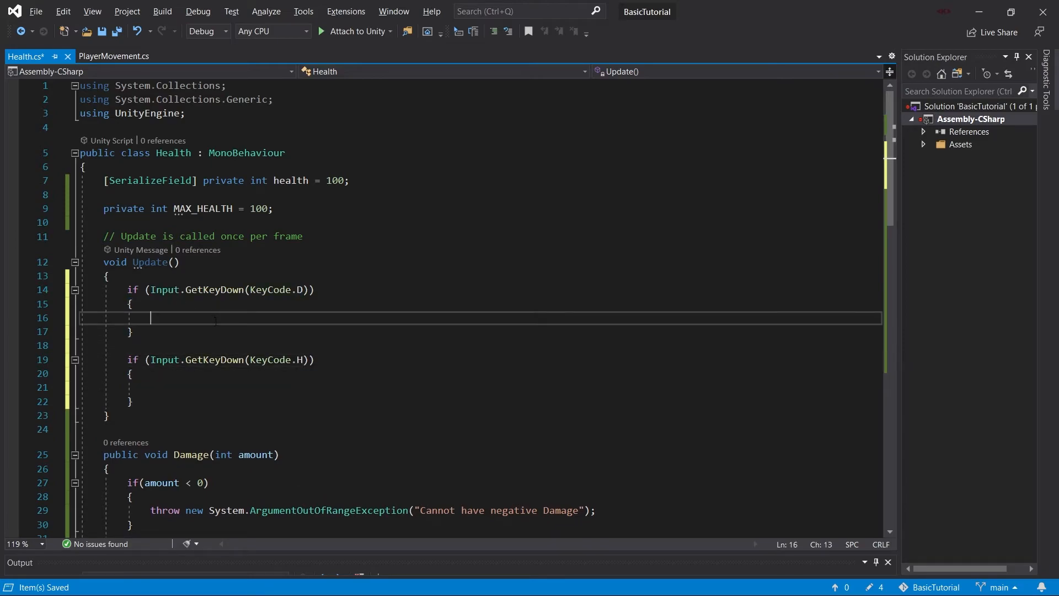
pyautogui.write('Damage(10);')
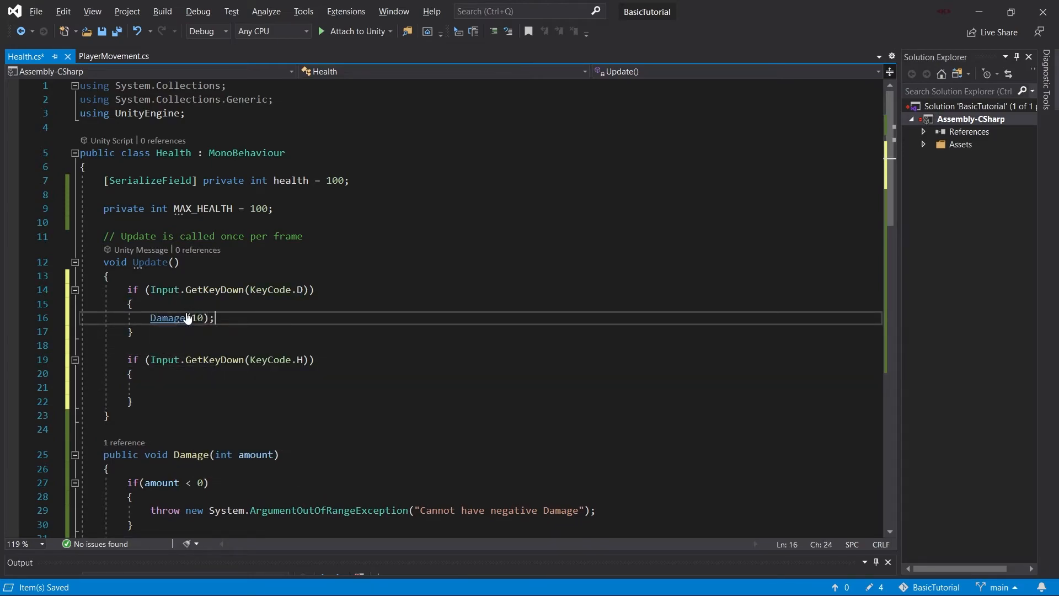
pyautogui.write('Heal(1')
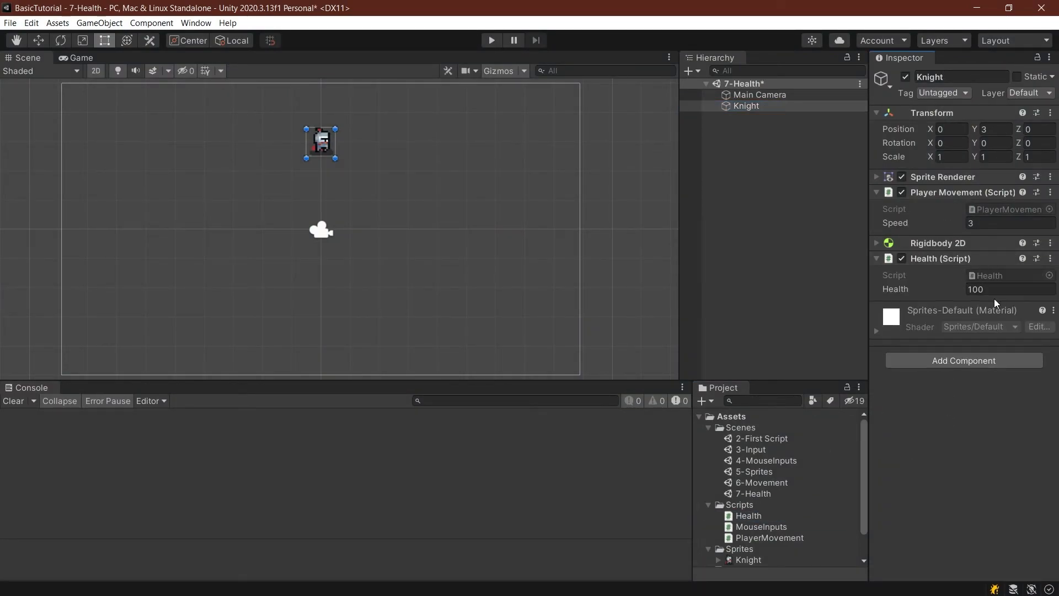
# Step: Enter Play mode and focus the Game view so the D key damages the knight to death
pyautogui.click(491, 41)
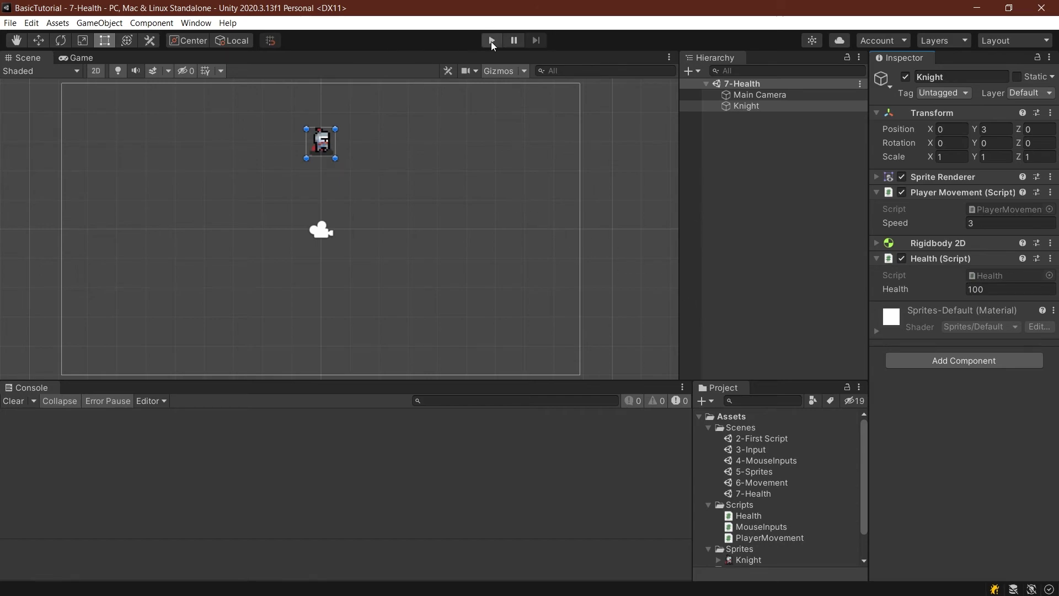
pyautogui.click(491, 39)
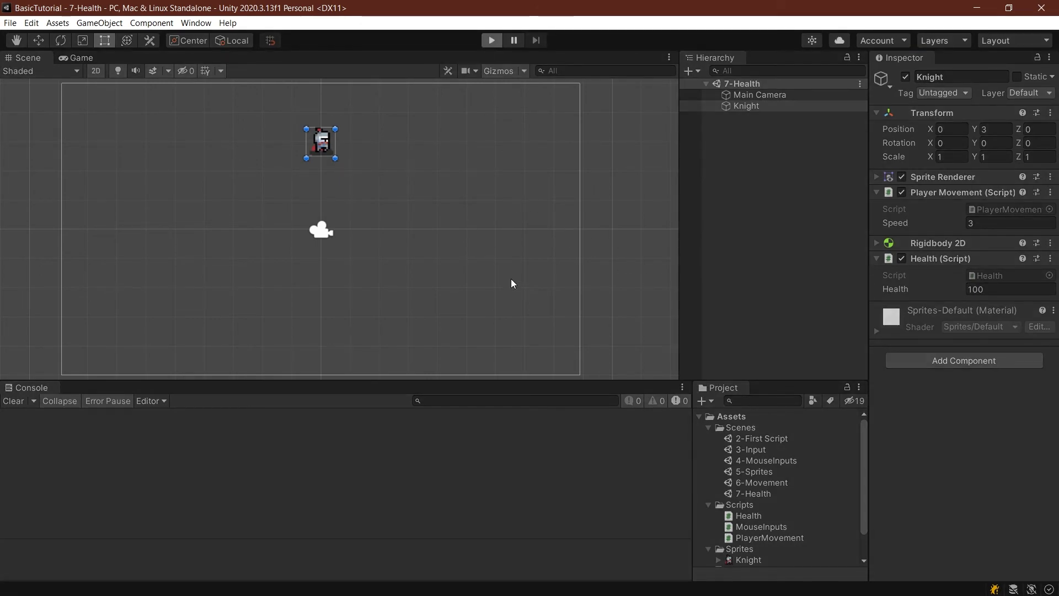
pyautogui.click(491, 40)
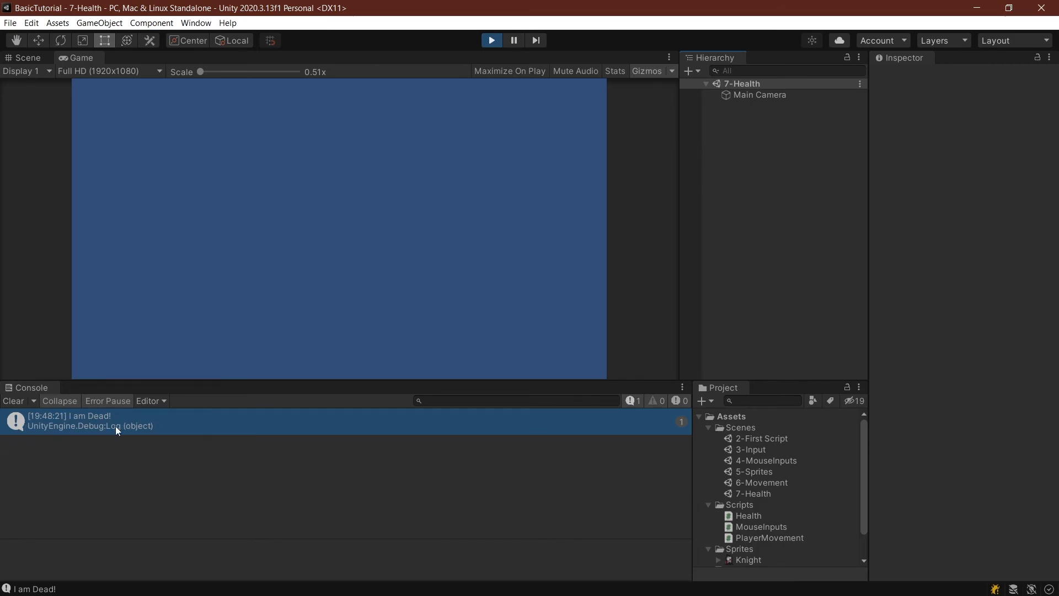
pyautogui.moveTo(131, 474)
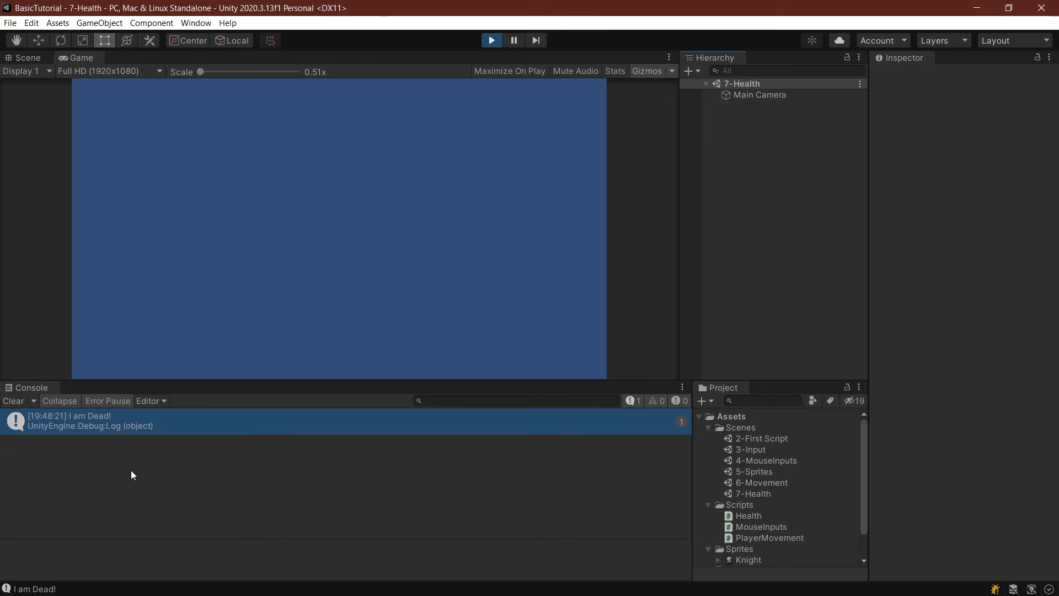
# Step: Stop the play test and select the Knight, confirming its health is back at 100
pyautogui.click(27, 57)
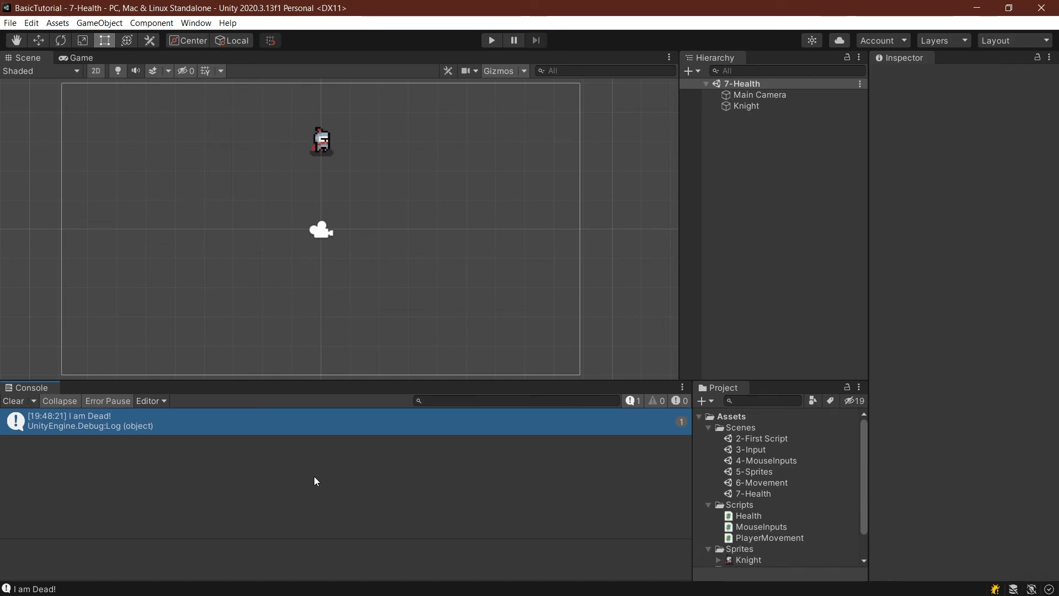
pyautogui.click(745, 106)
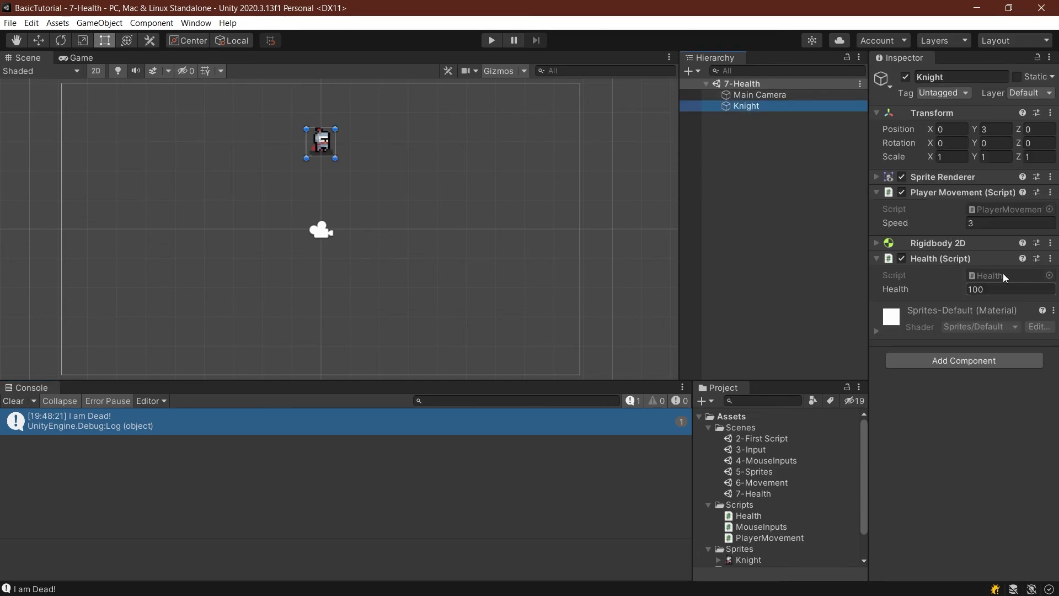